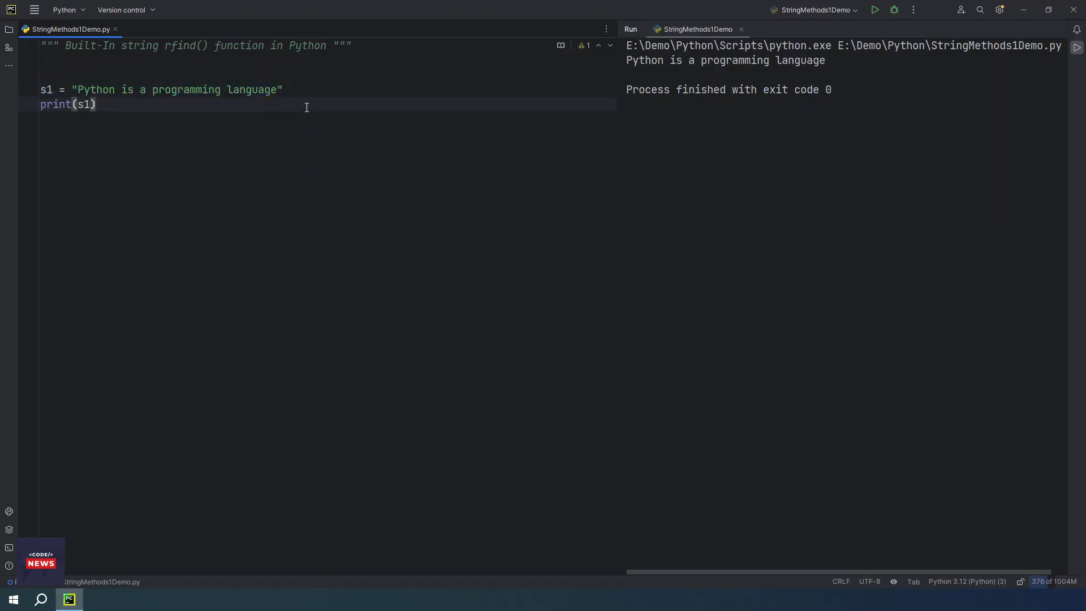
# Below the printed sentence, start a result = s1.rfind() line with empty arguments
pyautogui.doubleClick(724, 61)
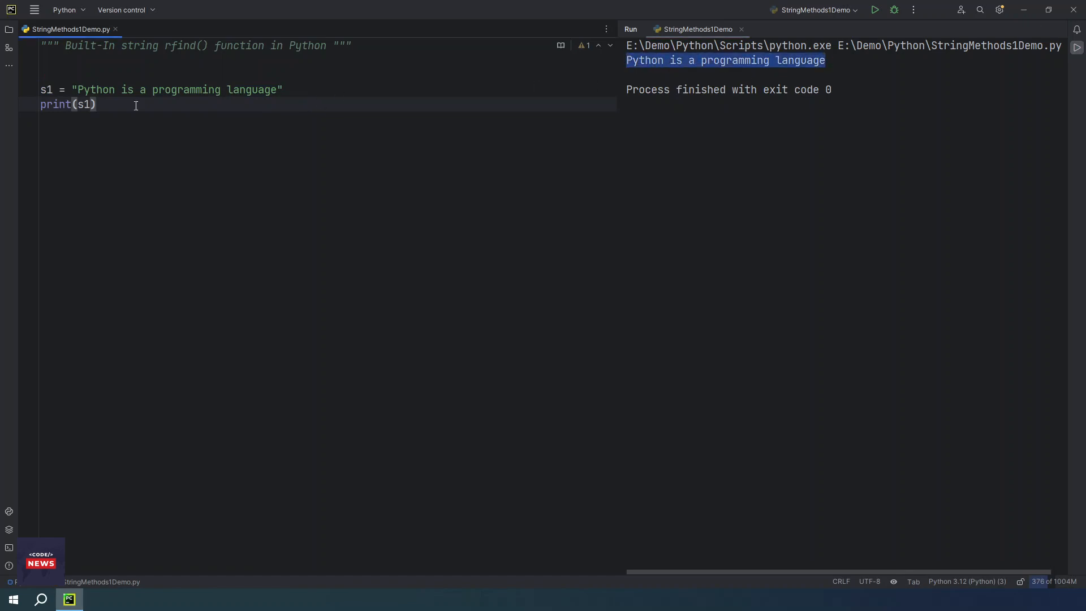
pyautogui.write('result = s1.')
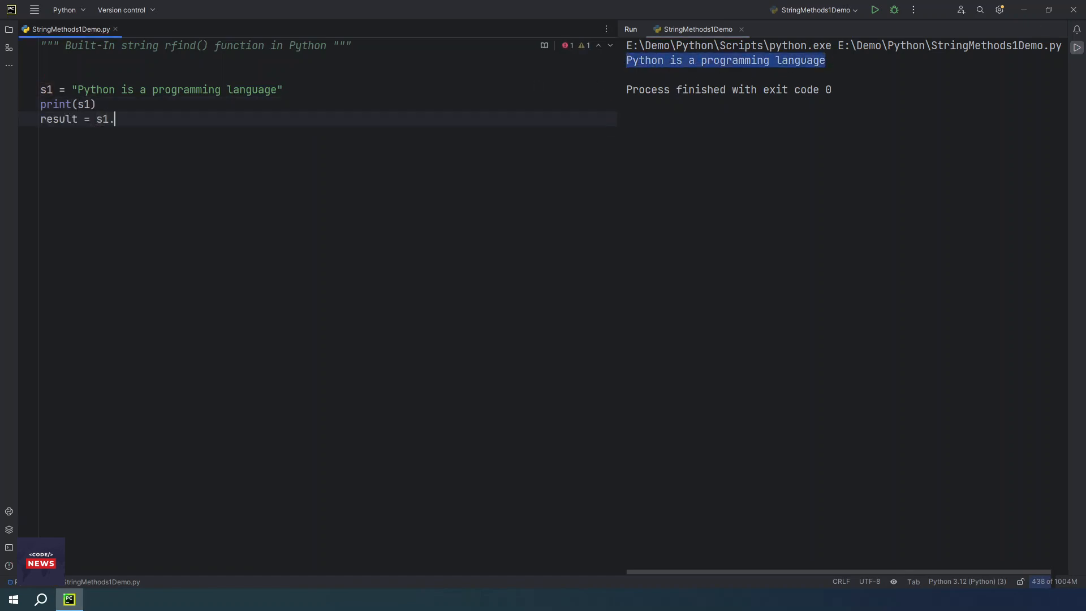
pyautogui.write('rfind()')
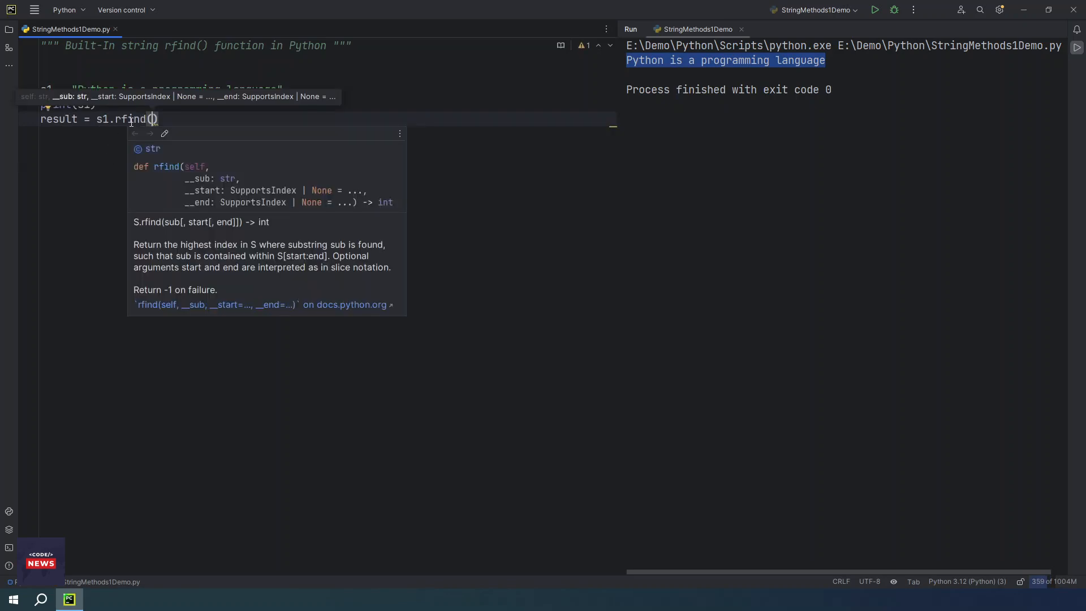
pyautogui.moveTo(201, 211)
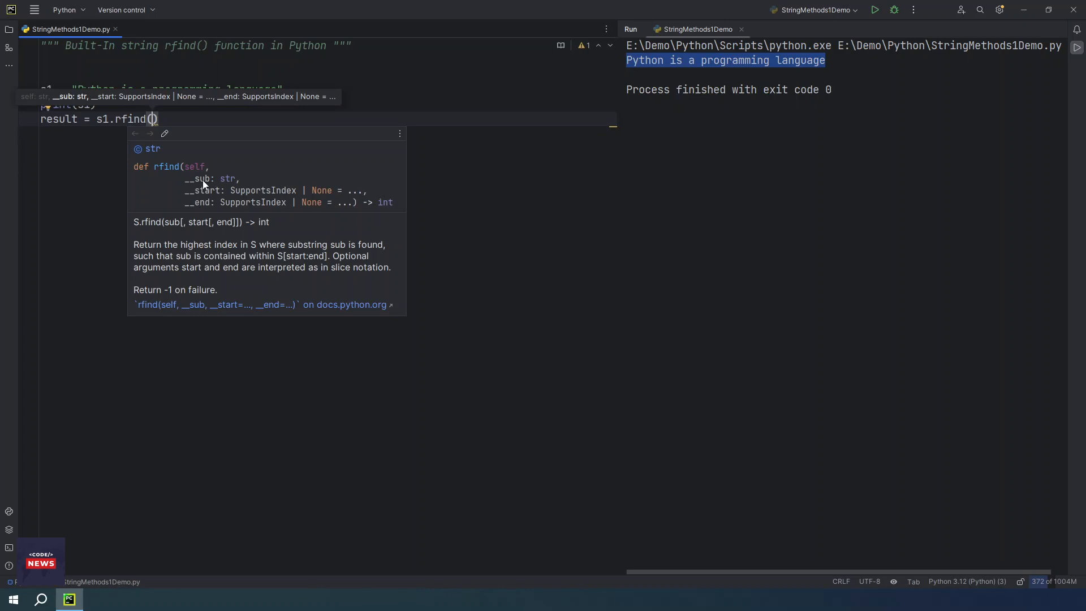
pyautogui.moveTo(205, 185)
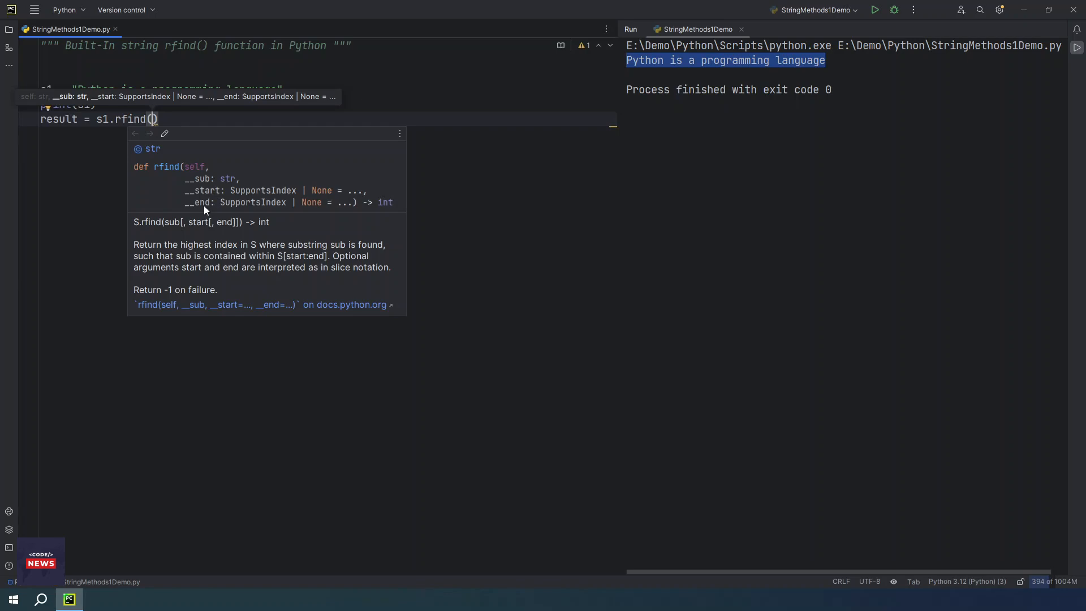
pyautogui.moveTo(383, 210)
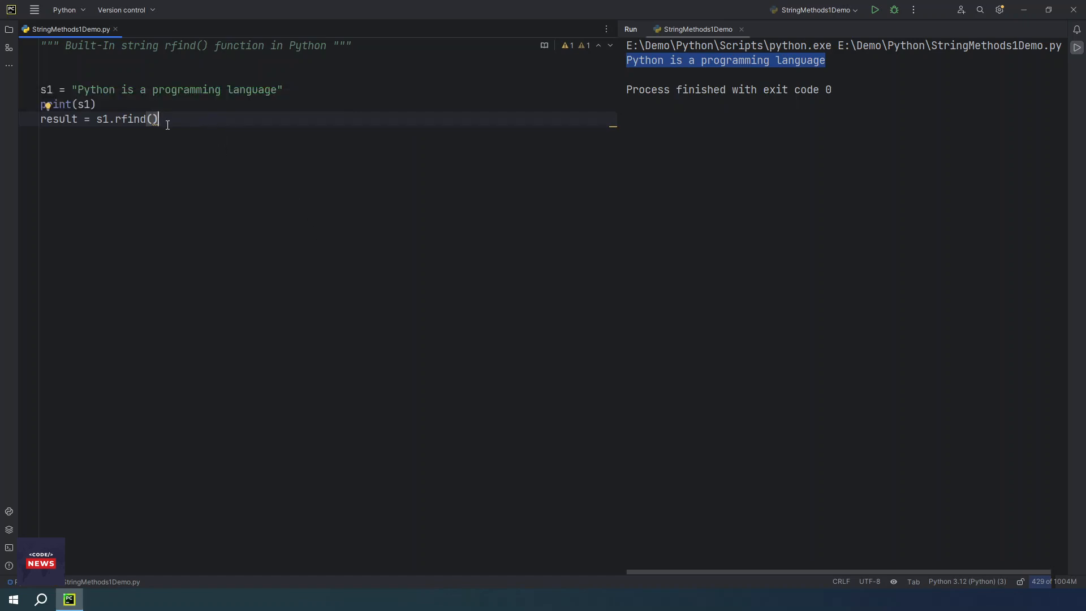
# Search s1 for "is" with rfind, print the result, and run to get 7
pyautogui.write('"')
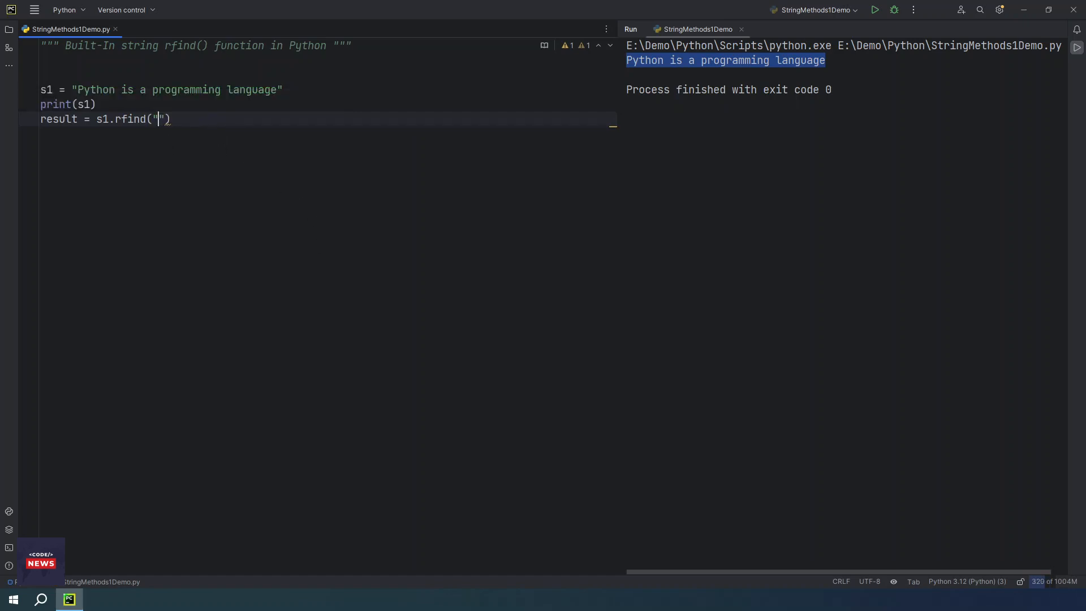
pyautogui.write('is')
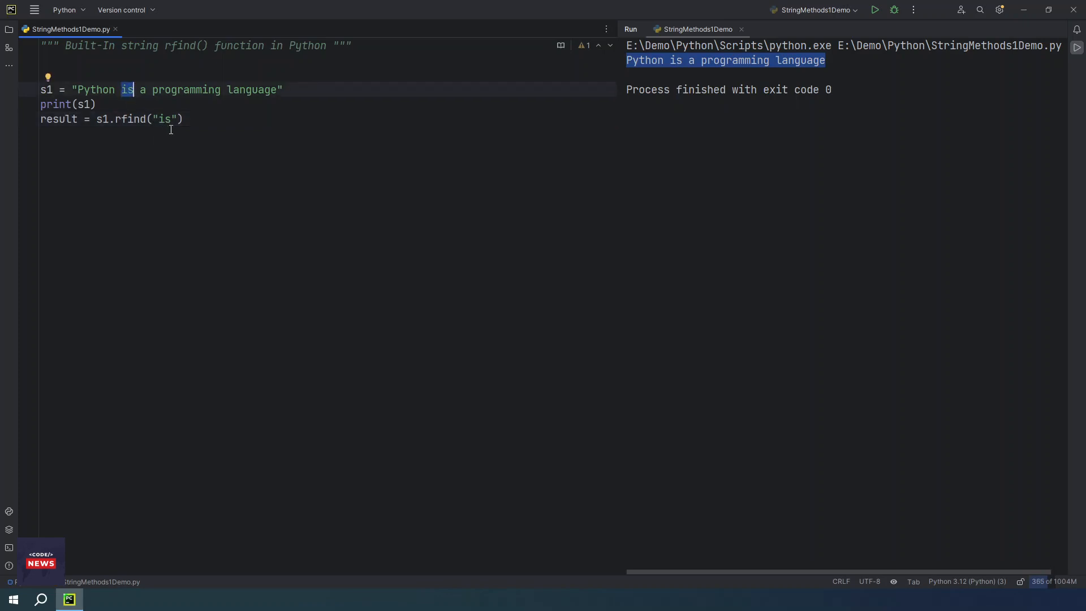
pyautogui.write('print()')
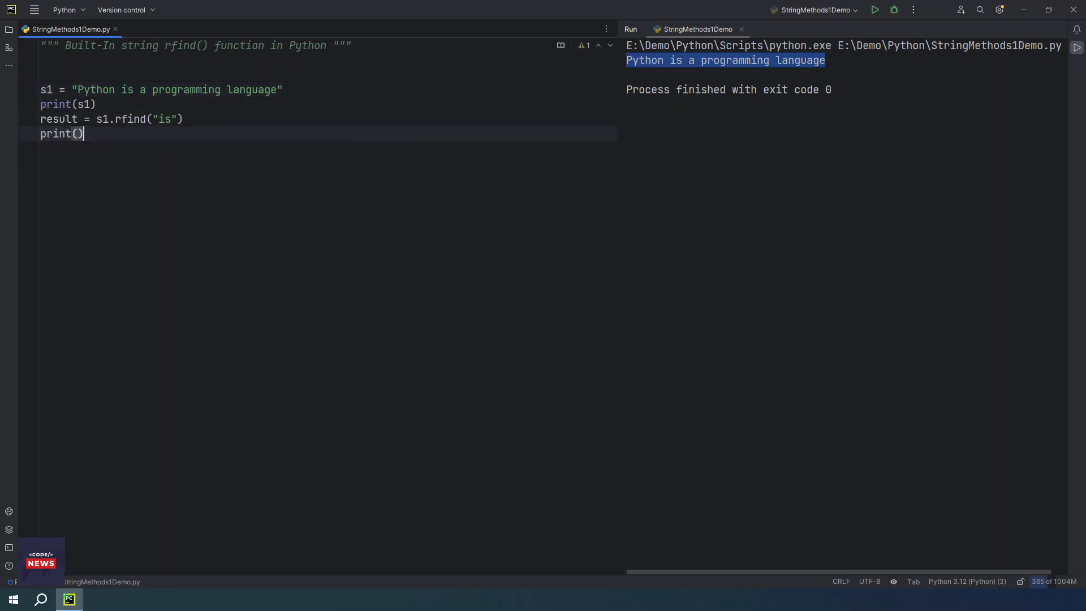
pyautogui.write('result')
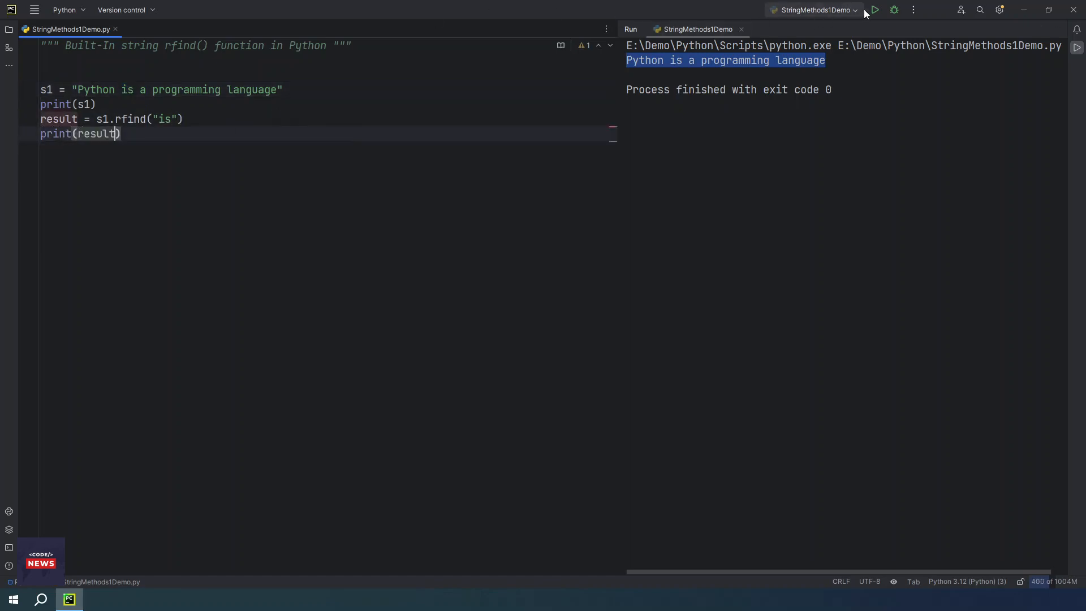
pyautogui.click(874, 9)
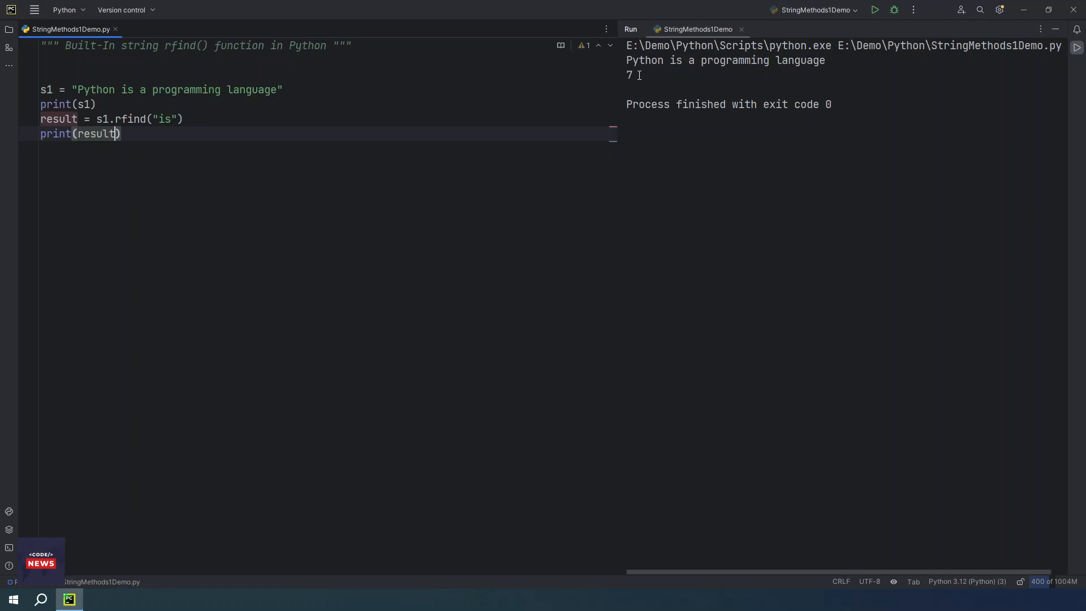
pyautogui.doubleClick(627, 75)
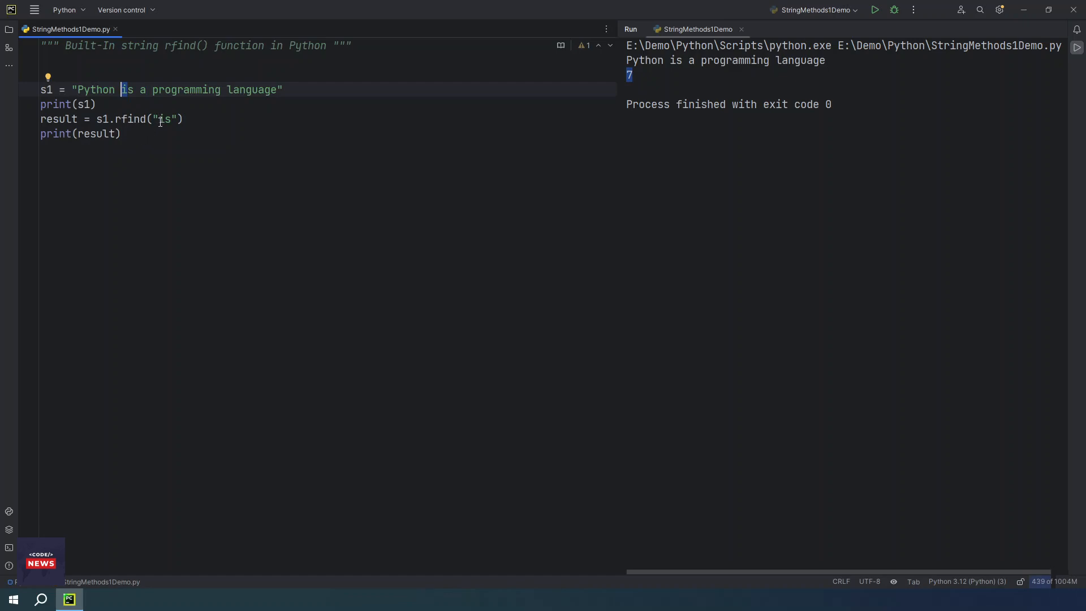
pyautogui.moveTo(147, 129)
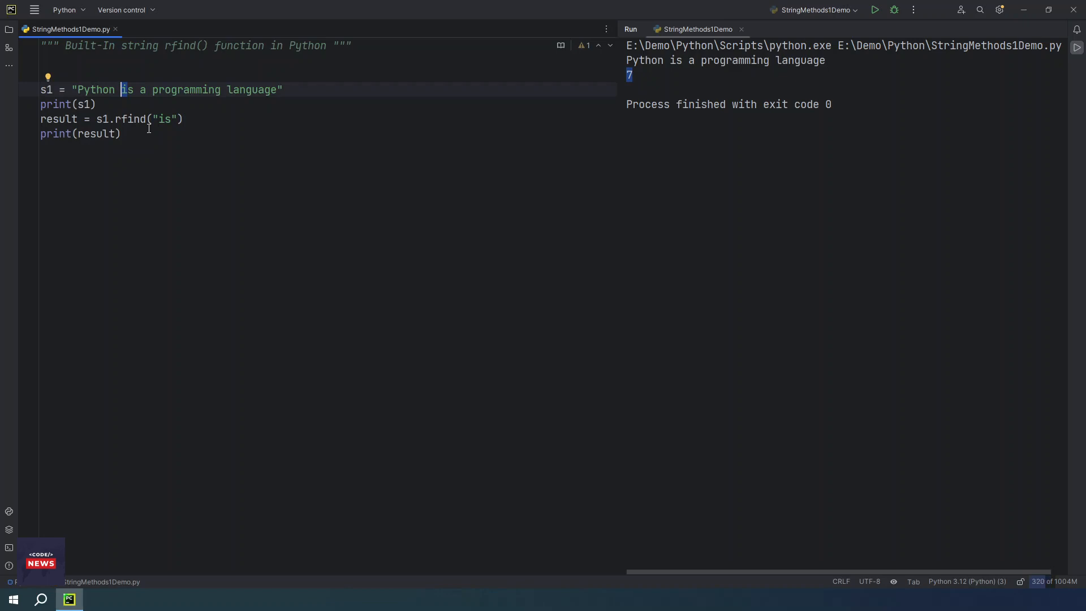
# Insert a second "is" before "language" and confirm the rerun prints 24
pyautogui.write('is')
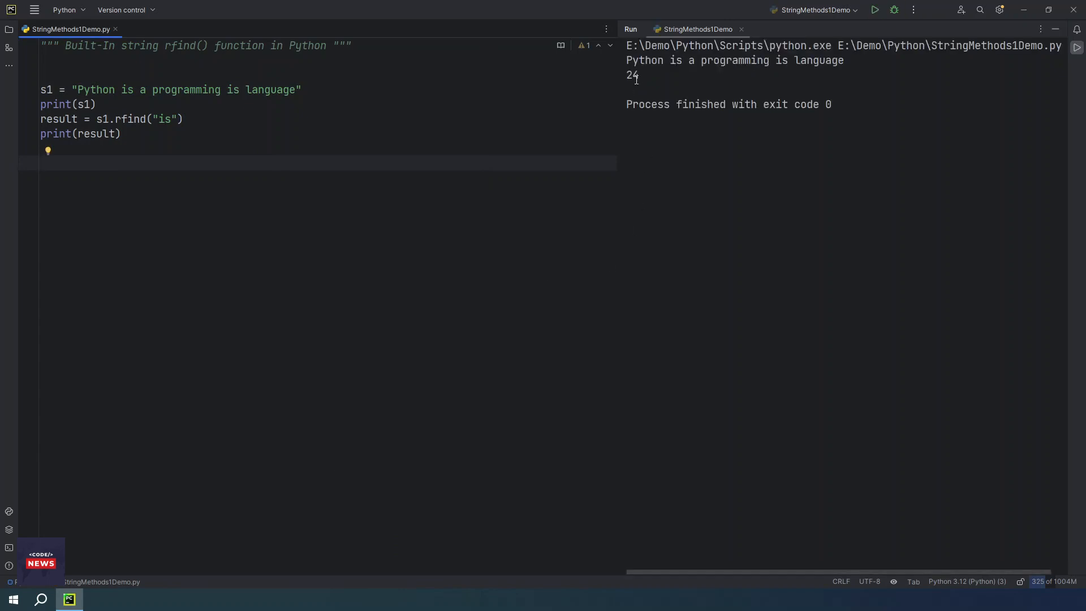
pyautogui.doubleClick(631, 74)
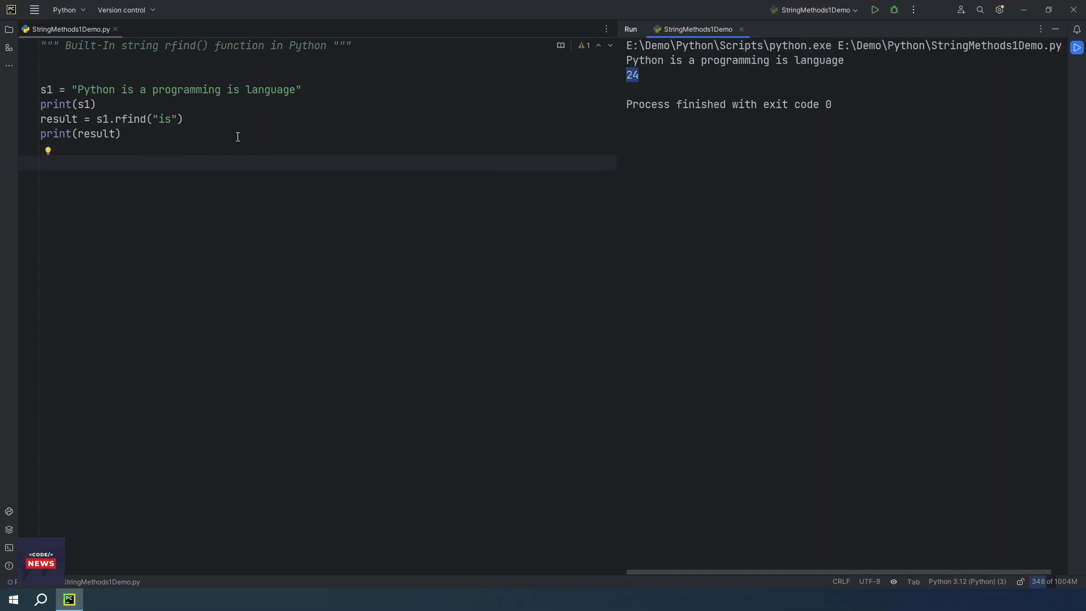
pyautogui.moveTo(272, 123)
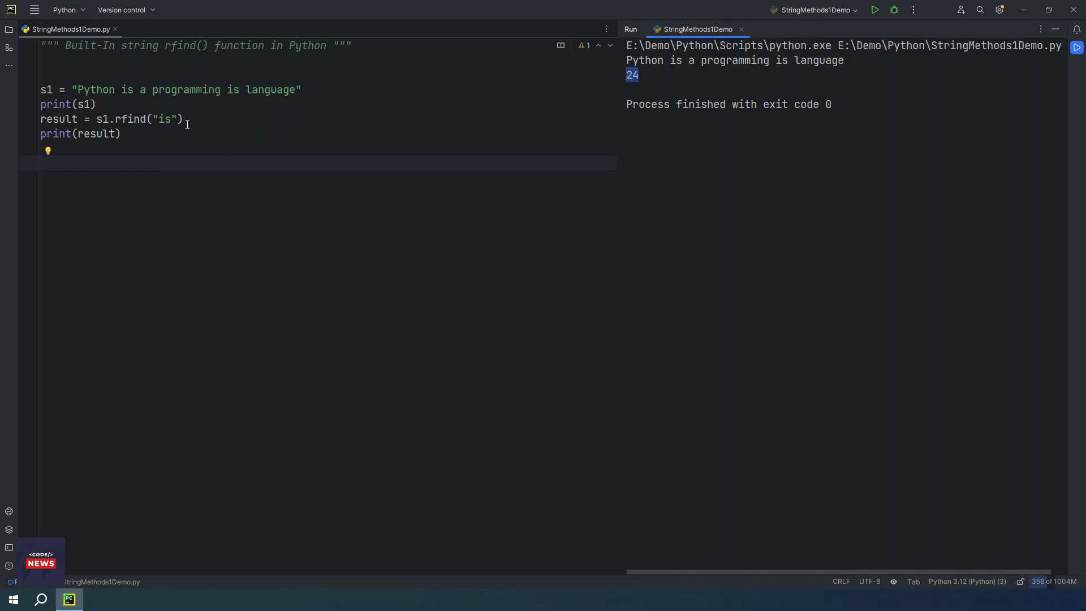
pyautogui.doubleClick(163, 118)
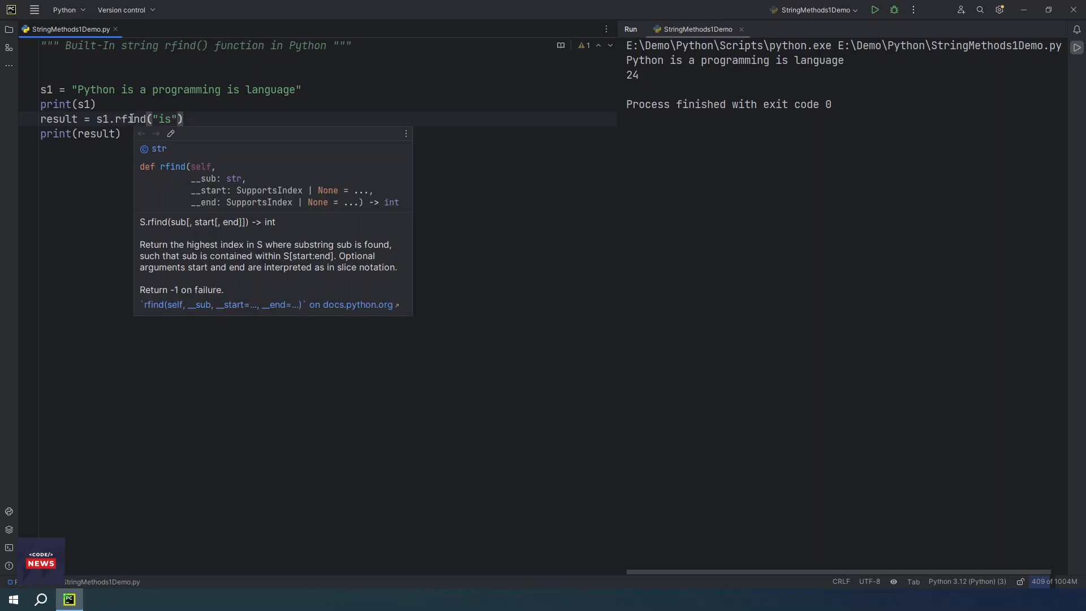
# Add a second search, s1.rfind("is", 0, 15), and confirm it prints 7
pyautogui.click(208, 122)
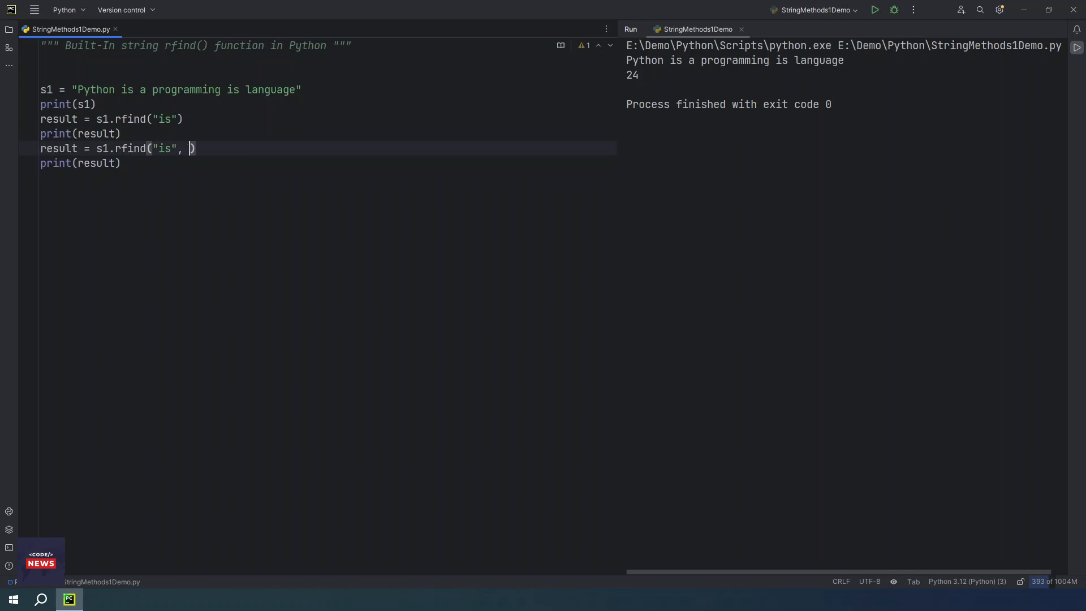
pyautogui.write('0,')
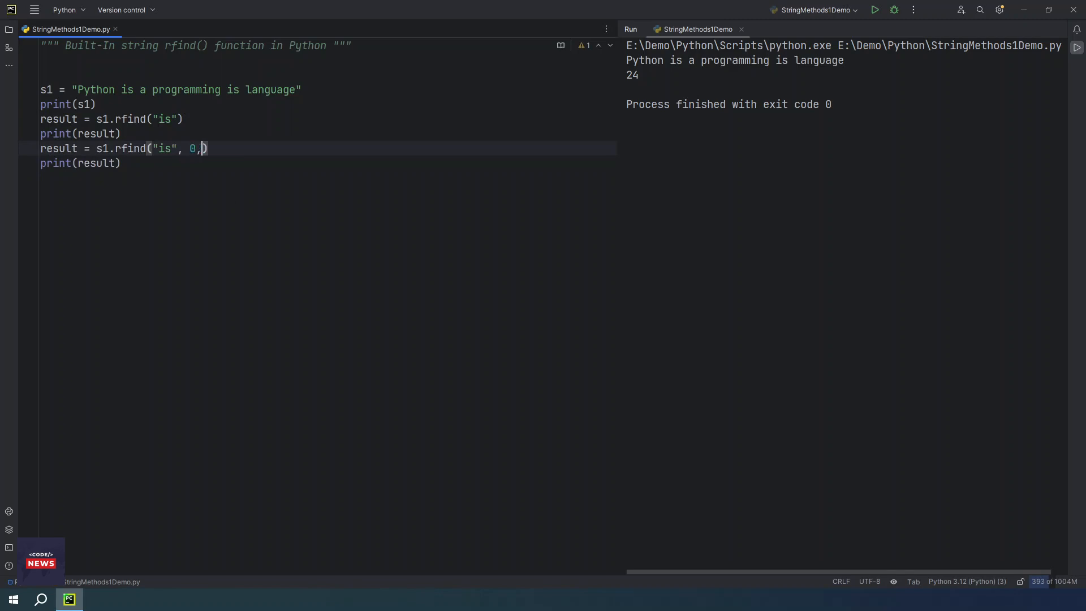
pyautogui.write('" "')
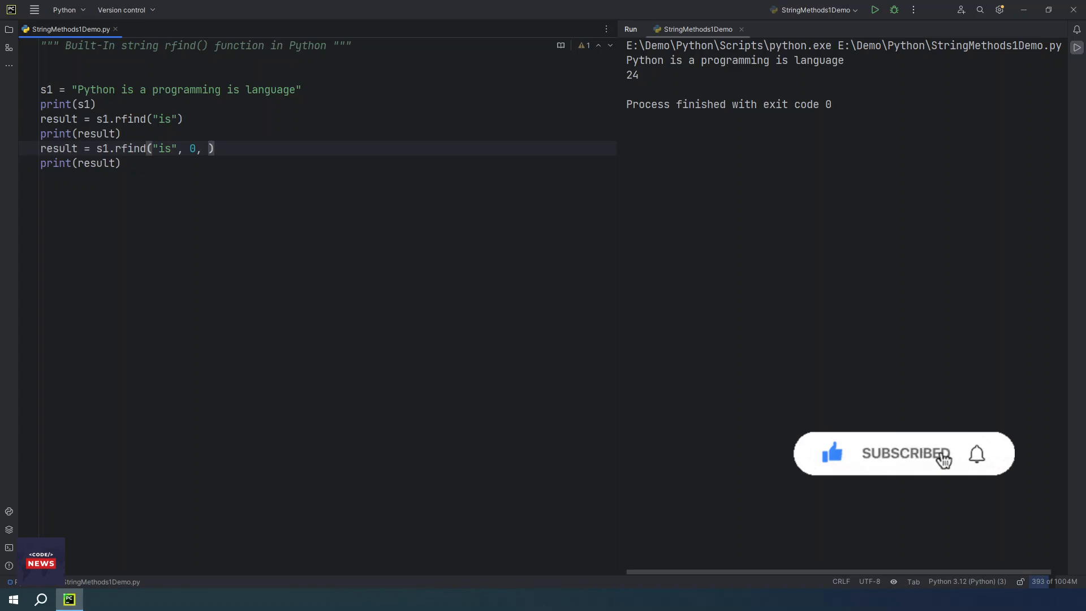
pyautogui.write('15')
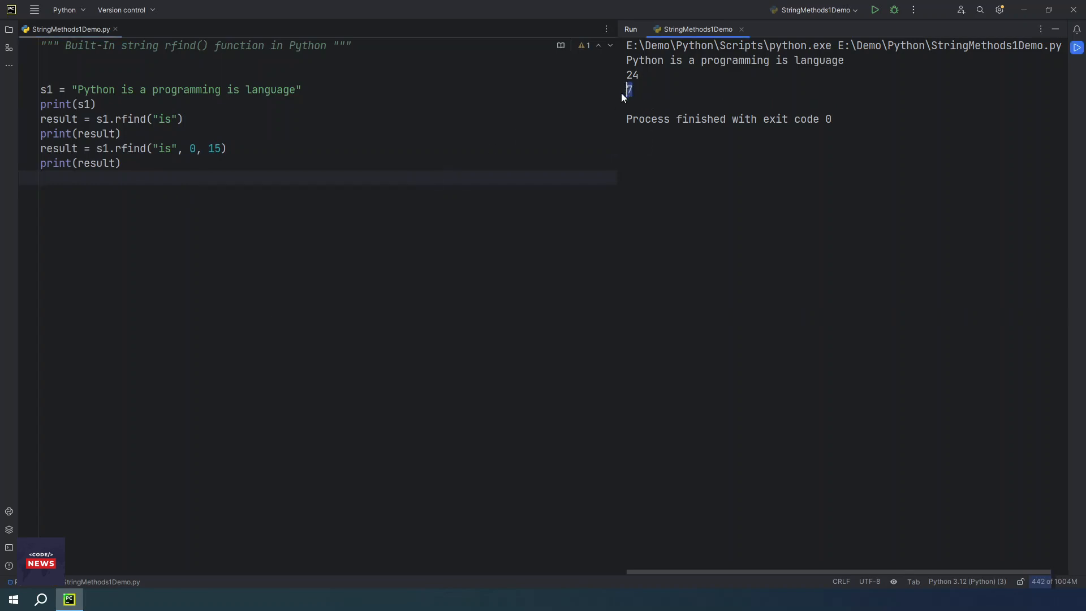
pyautogui.click(190, 149)
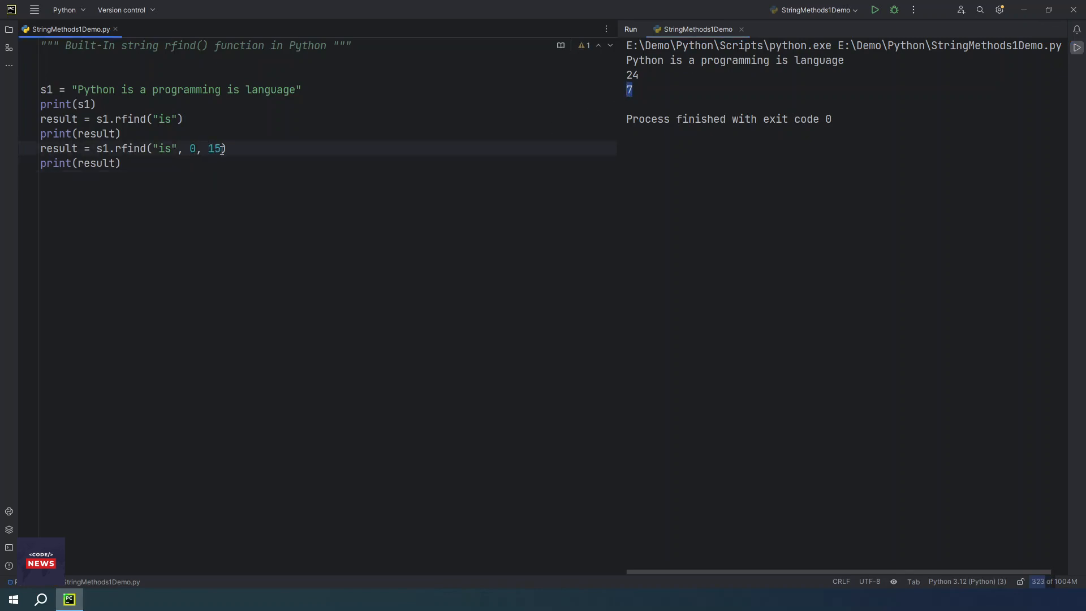
pyautogui.doubleClick(213, 148)
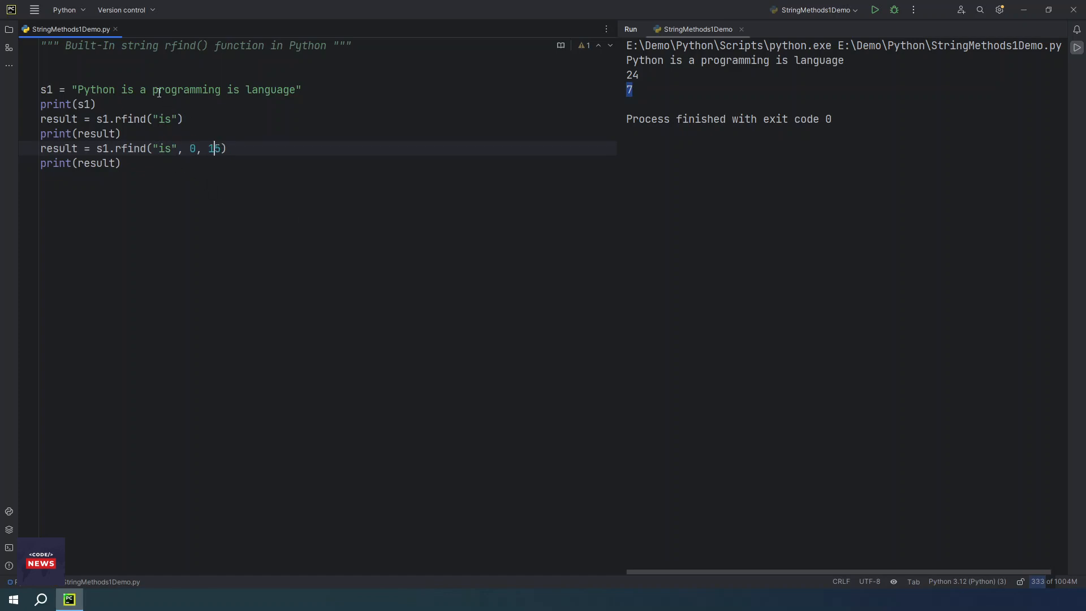
pyautogui.doubleClick(127, 90)
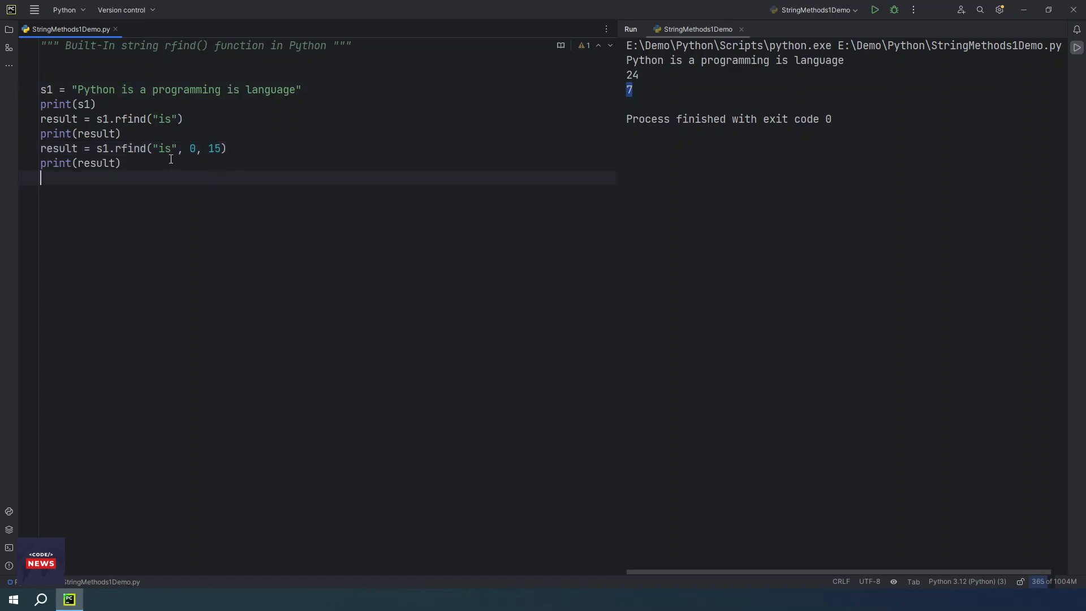
# Insert another "is" after "a " and rerun, giving results 27 and 12
pyautogui.write('is')
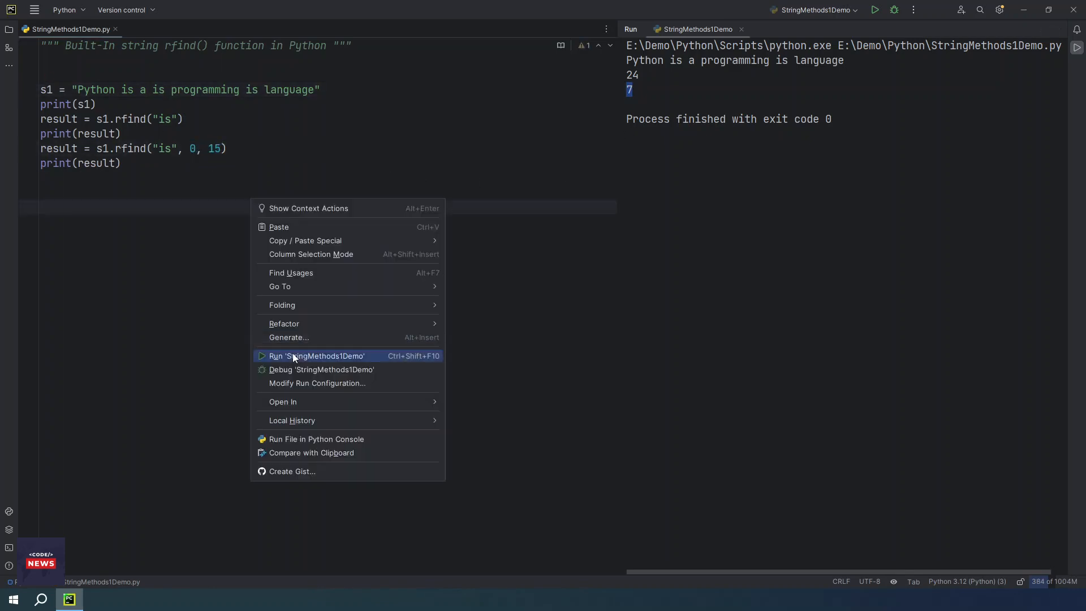
pyautogui.click(317, 355)
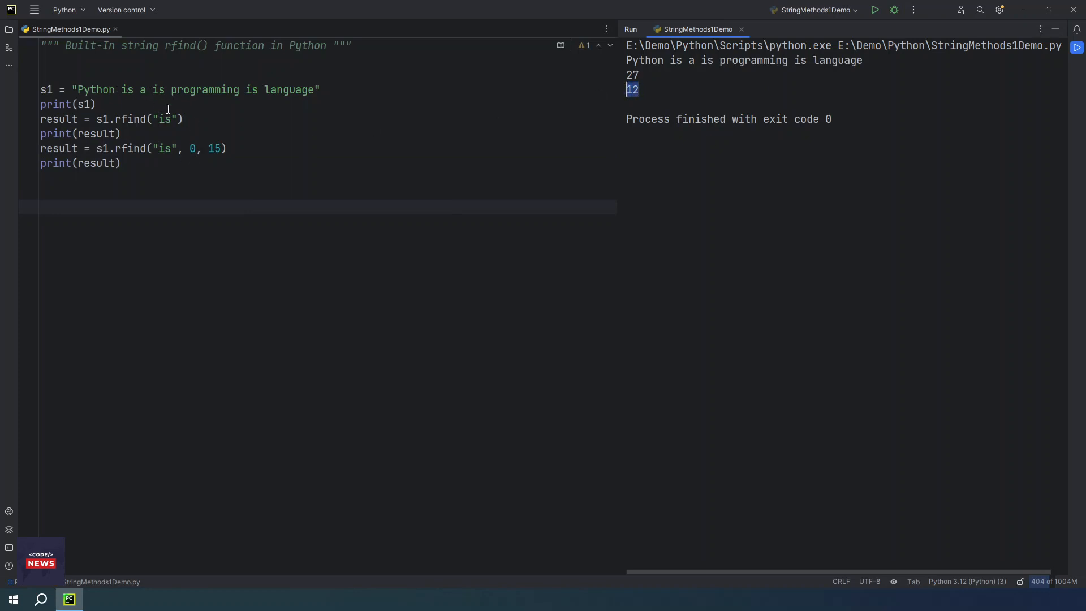
pyautogui.click(218, 148)
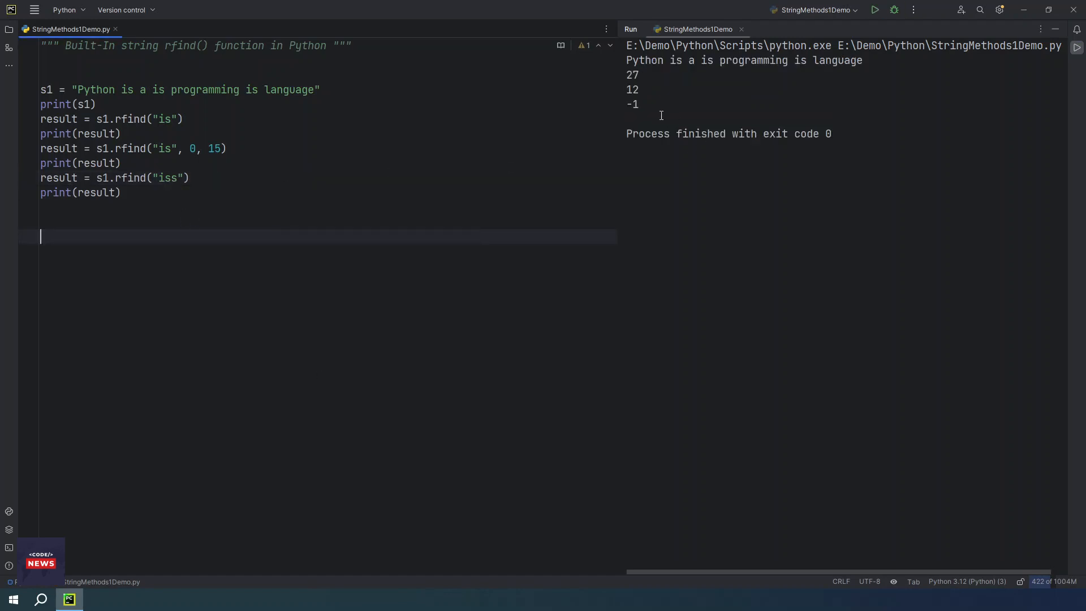
# Show that the s1.rfind("iss") search prints -1, then move to the script's end
pyautogui.doubleClick(632, 104)
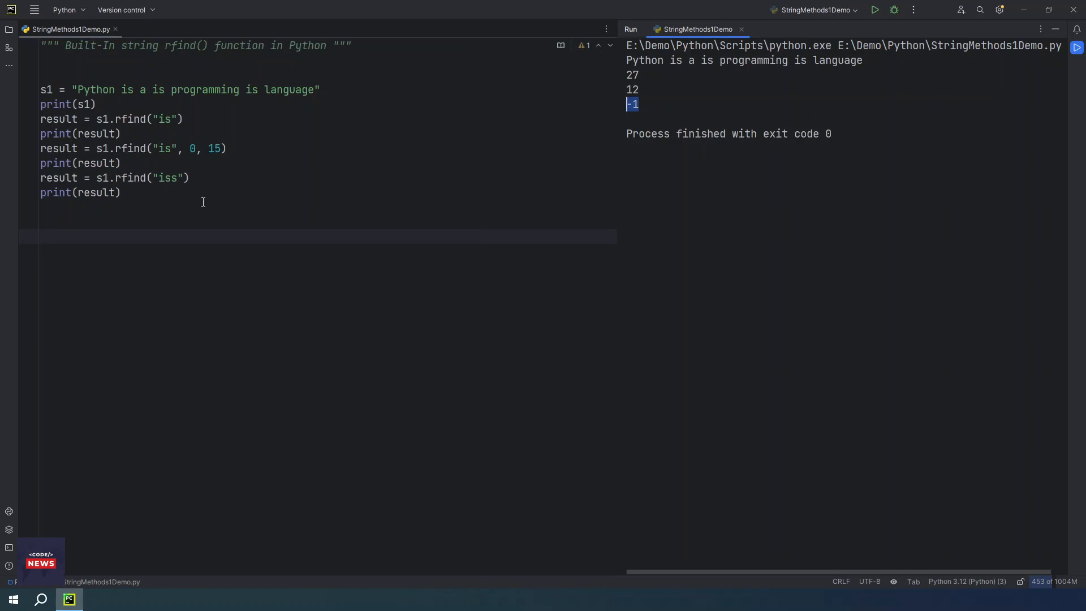
pyautogui.doubleClick(167, 177)
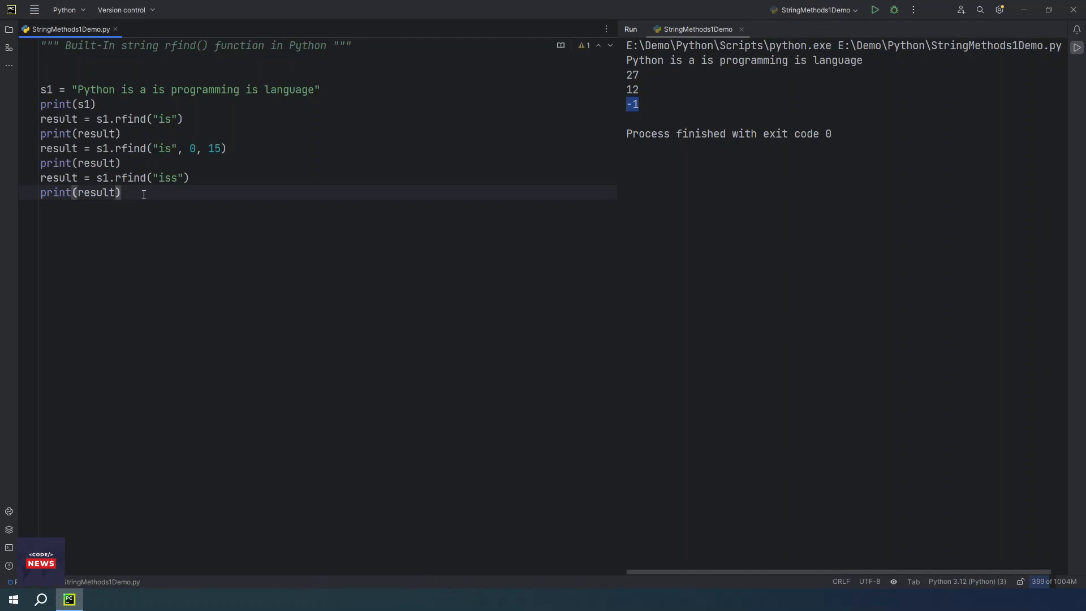
pyautogui.click(119, 193)
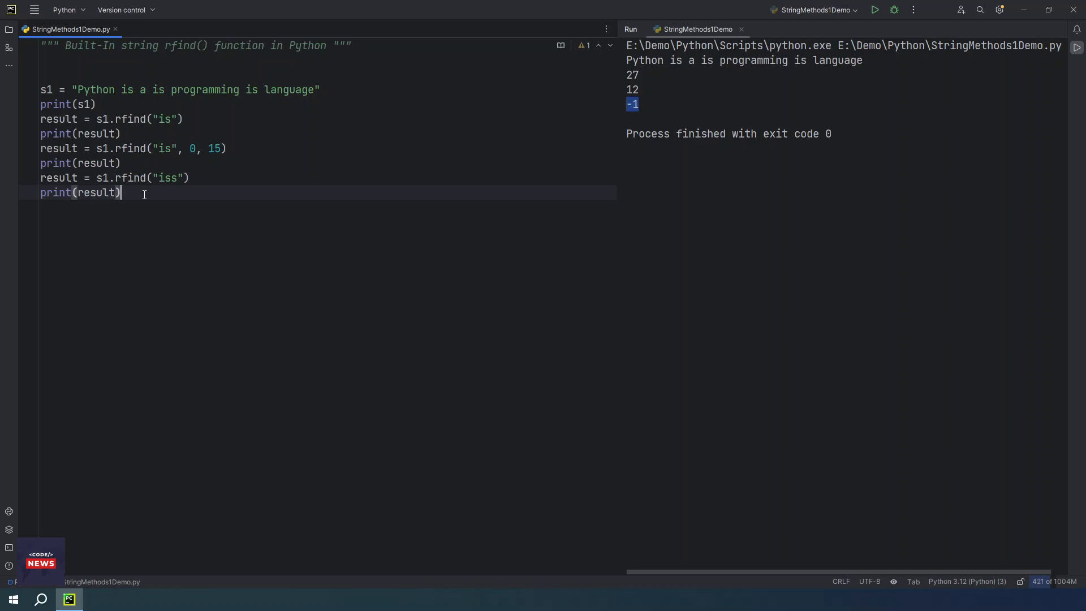
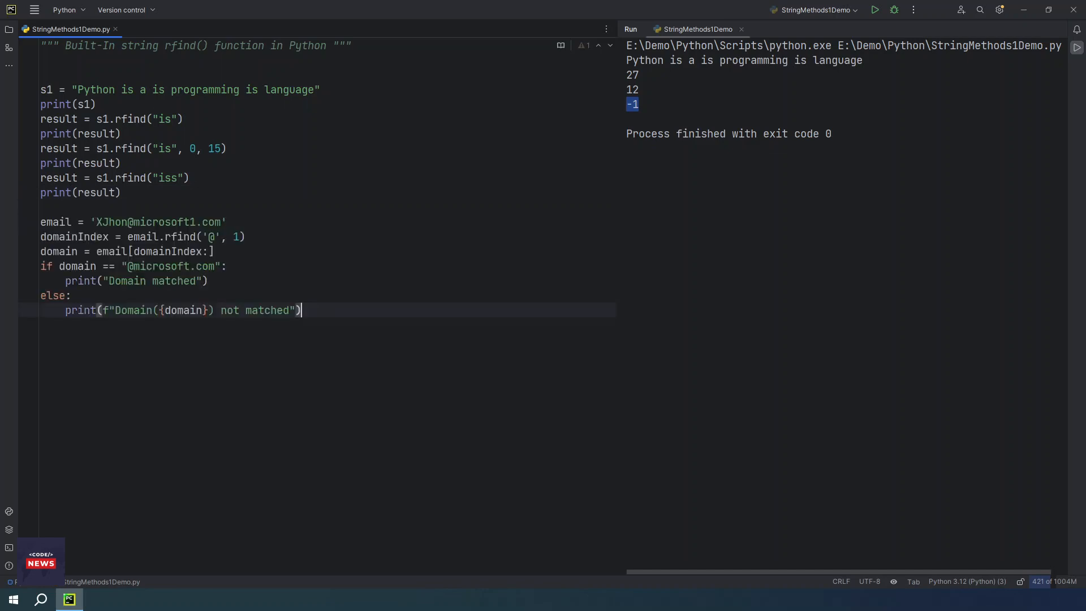
pyautogui.moveTo(300, 309); pyautogui.dragTo(40, 265)
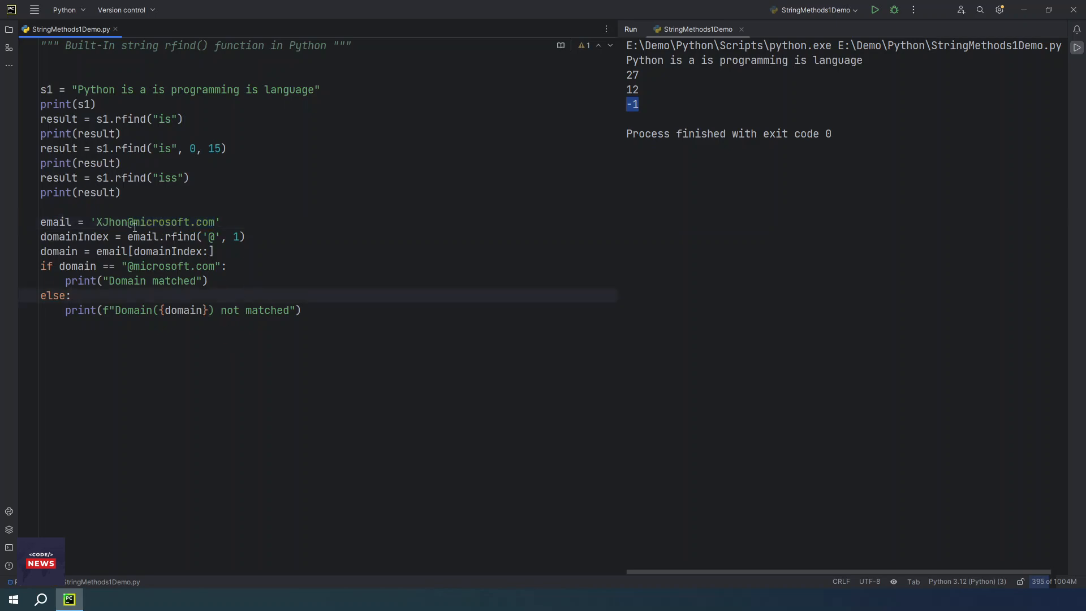
pyautogui.click(207, 222)
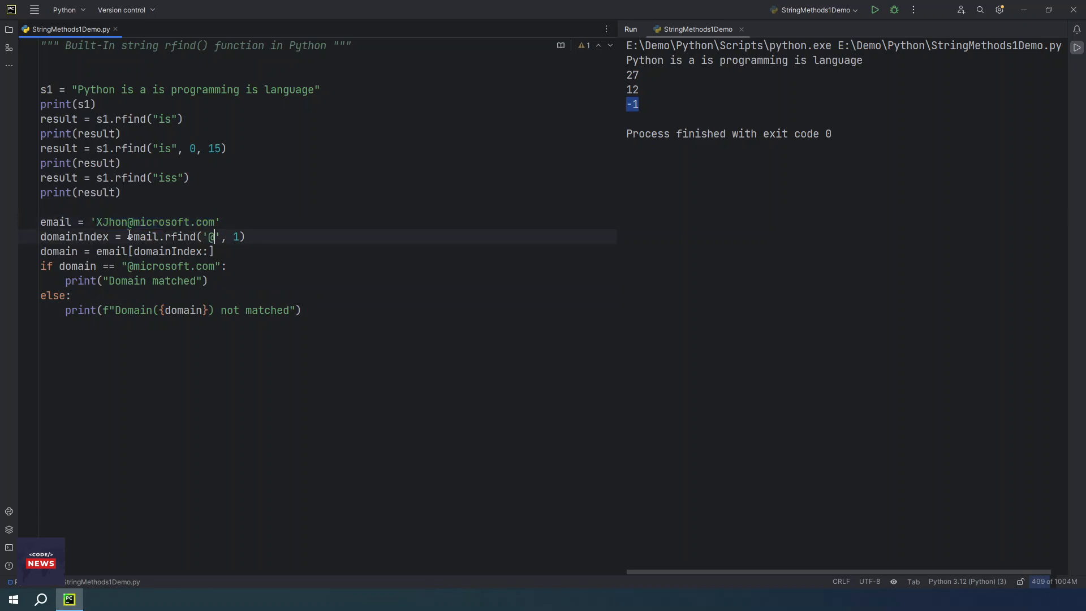
pyautogui.doubleClick(180, 236)
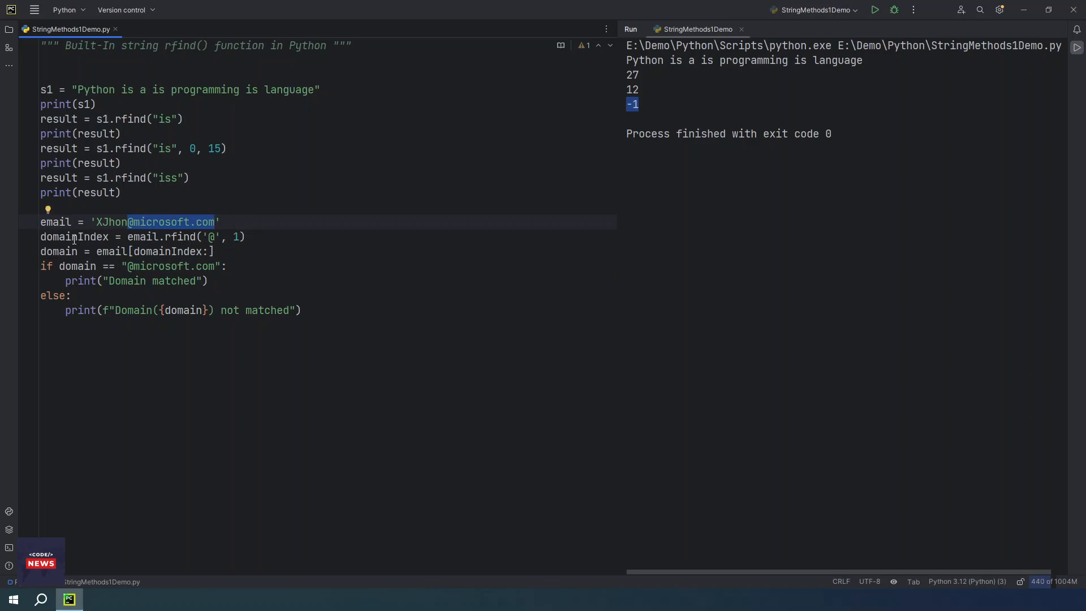
pyautogui.doubleClick(73, 236)
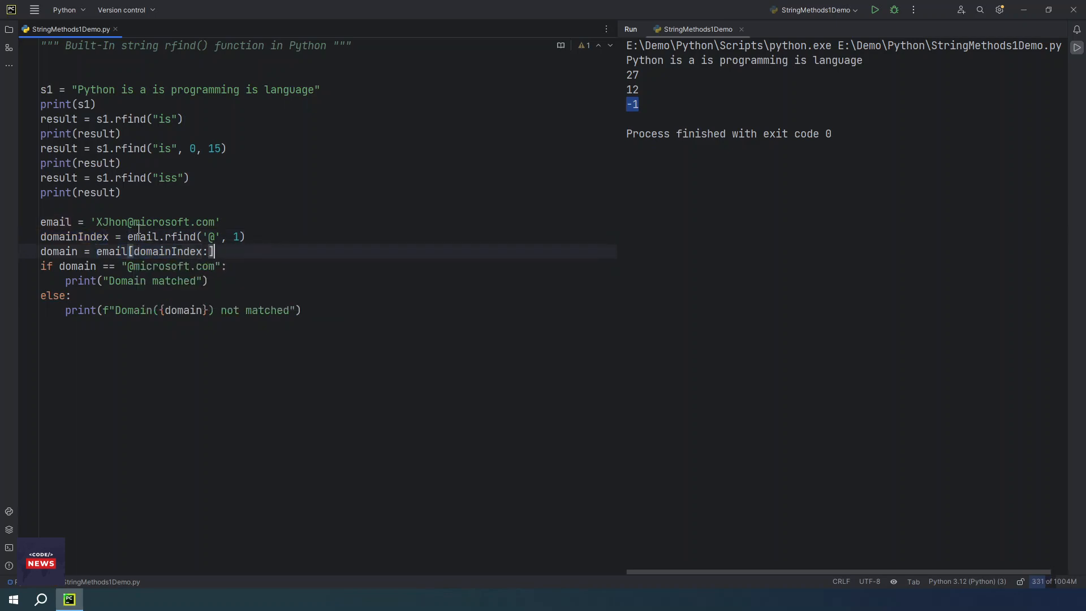
pyautogui.doubleClick(170, 222)
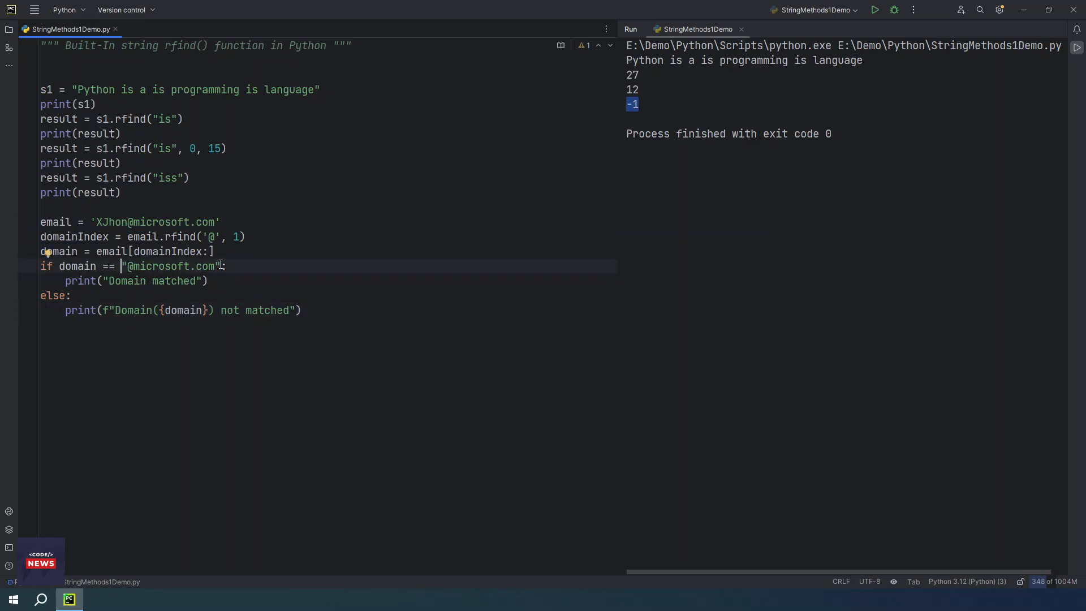
pyautogui.doubleClick(77, 266)
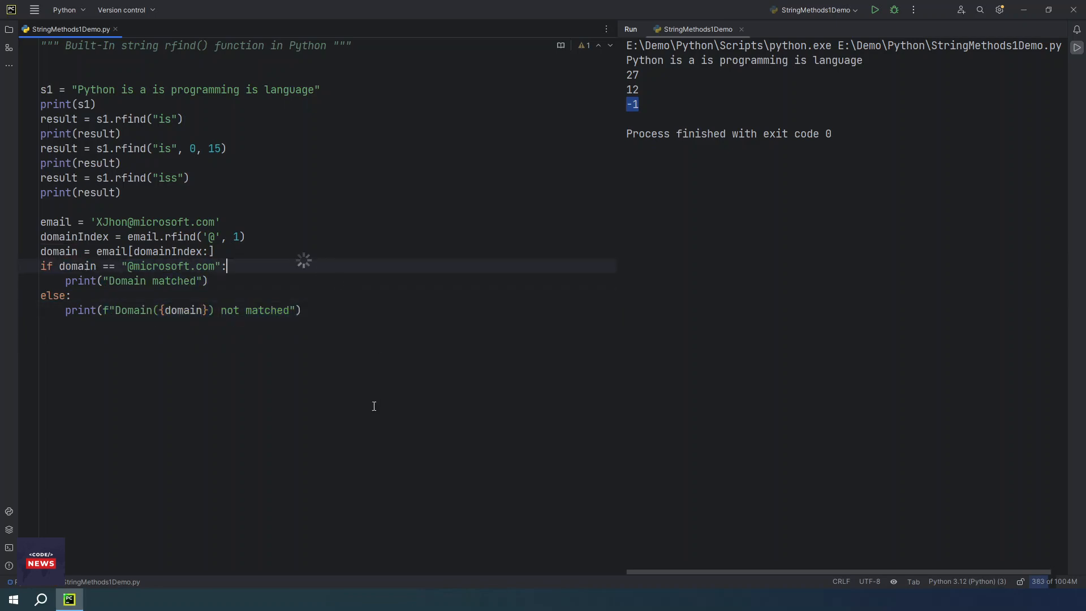
# Run the script and confirm the output prints Domain matched
pyautogui.click(874, 9)
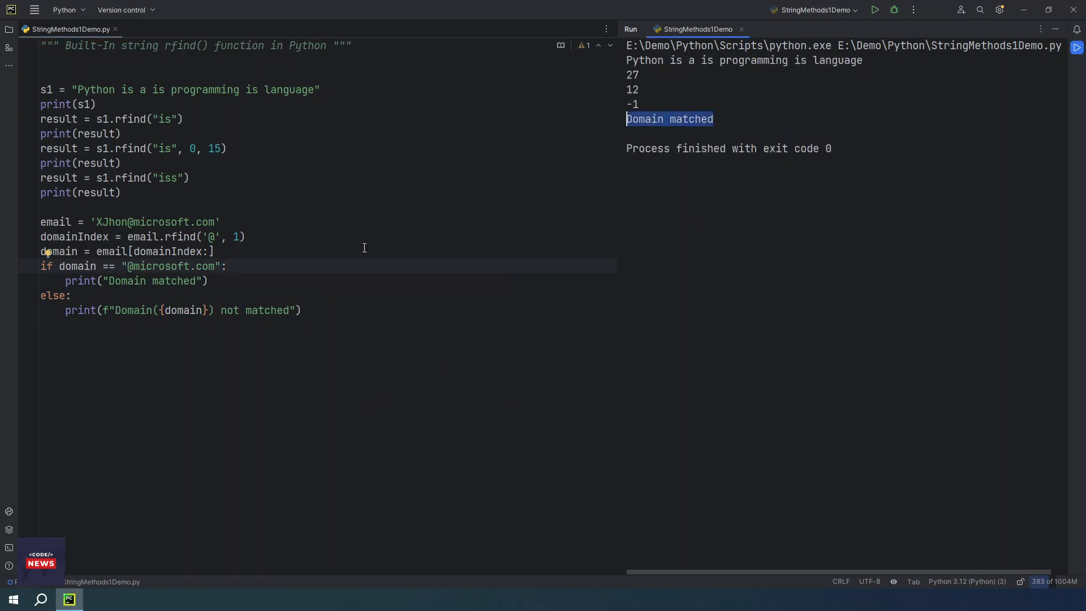
pyautogui.click(95, 222)
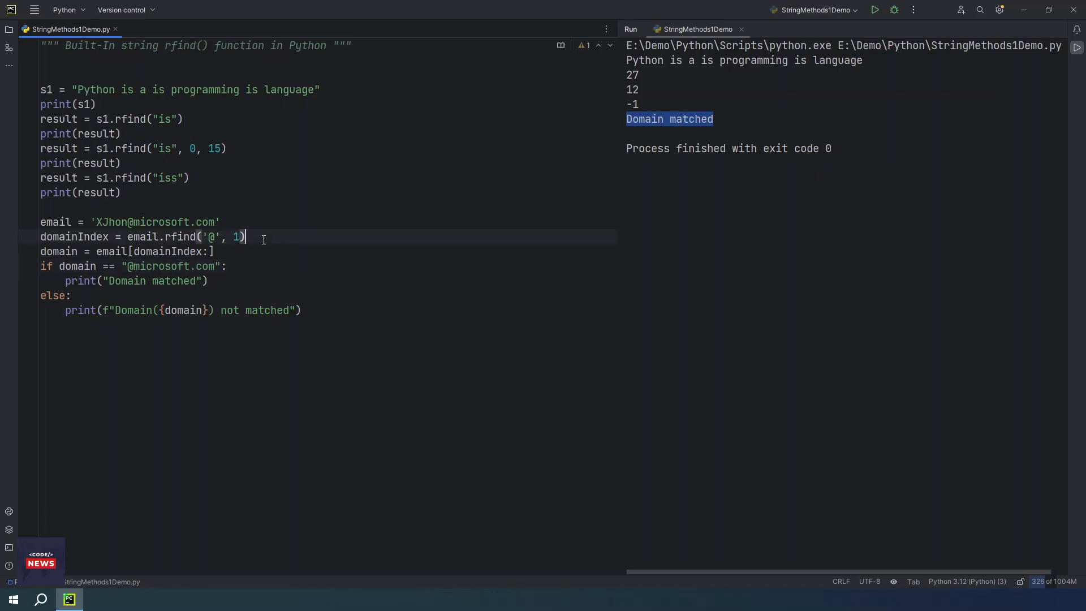
# Add print(domainIndex) after the rfind line and a duplicated print line for the domain
pyautogui.write('print')
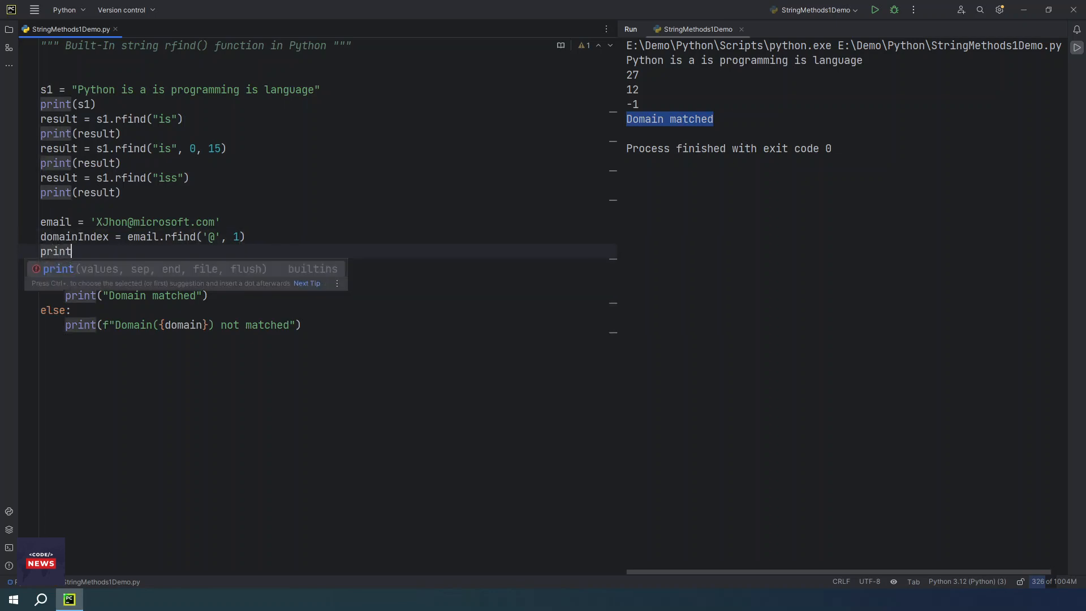
pyautogui.write('(domainIndex')
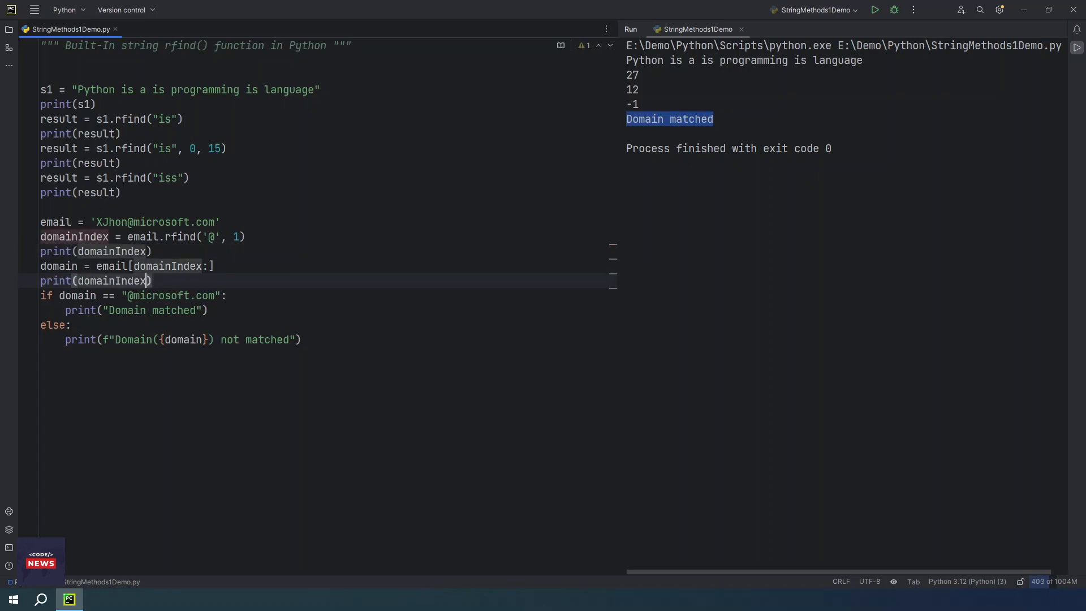
pyautogui.doubleClick(111, 281)
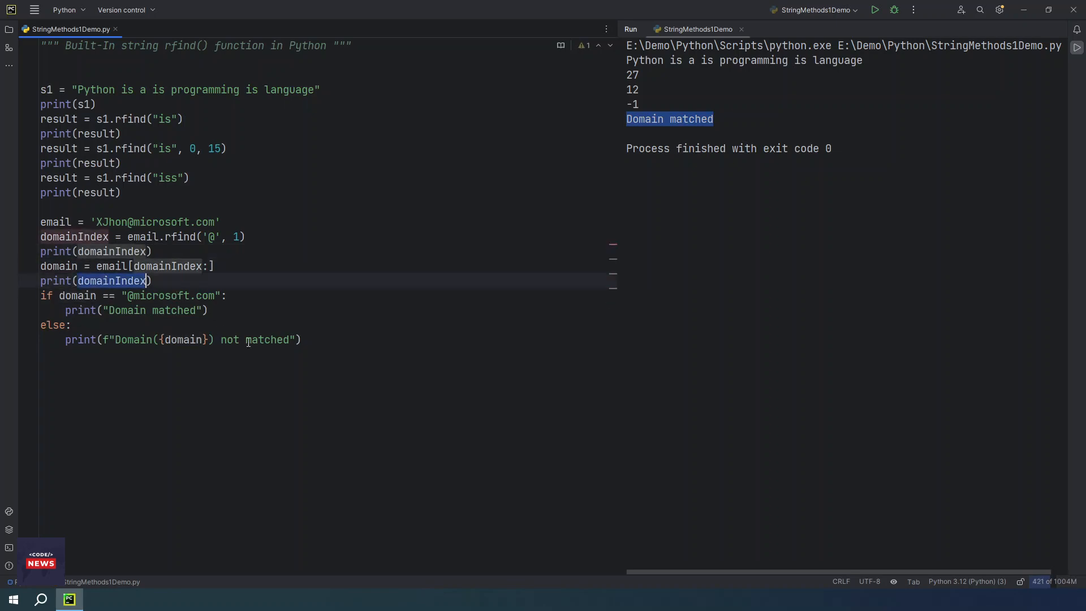
pyautogui.write('domain')
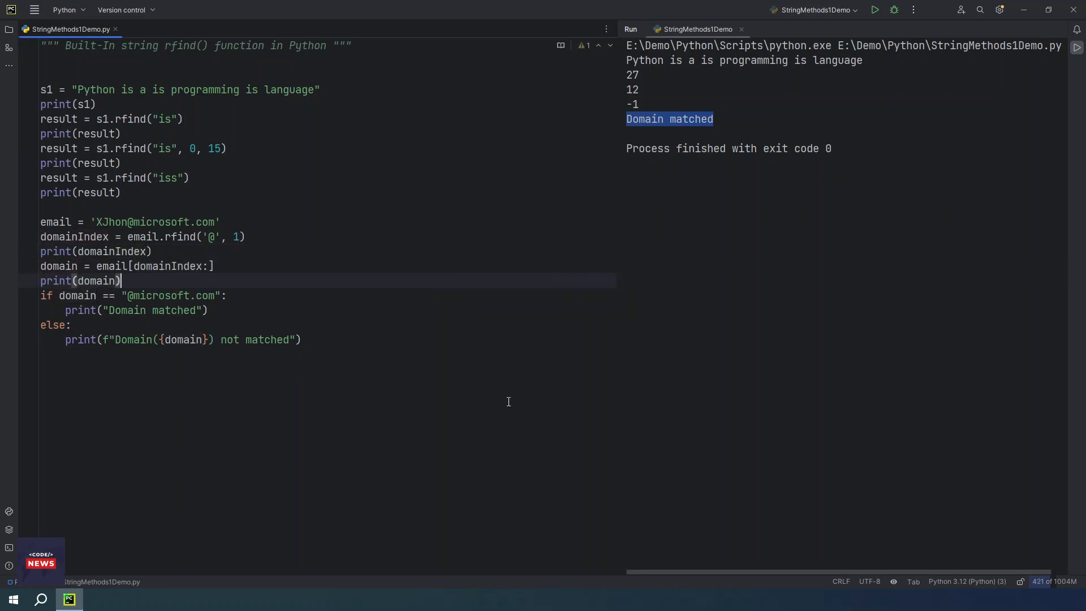
pyautogui.click(874, 9)
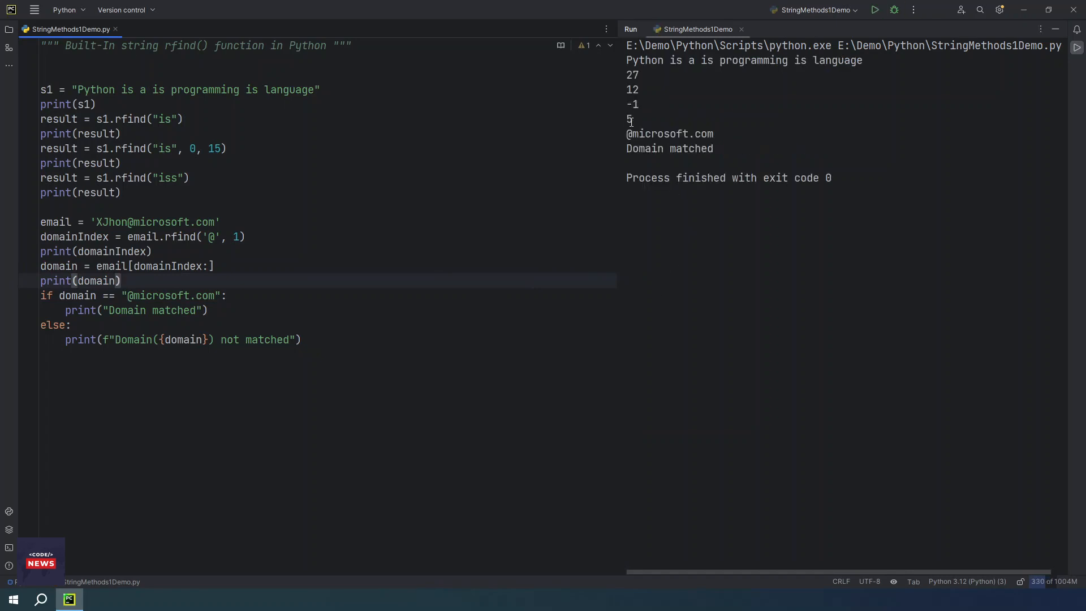
pyautogui.moveTo(413, 220)
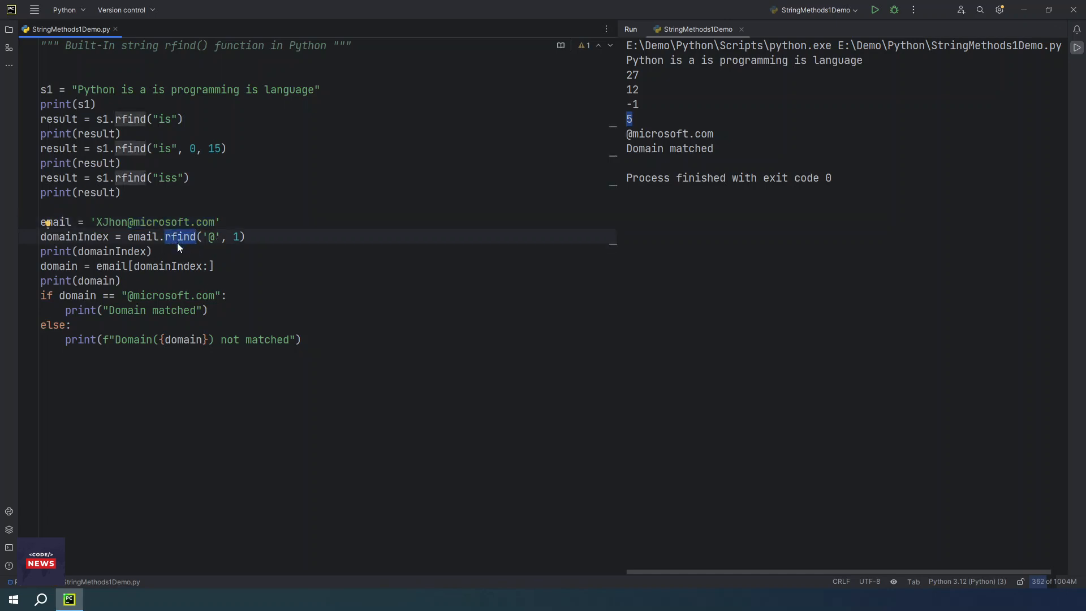
pyautogui.click(197, 237)
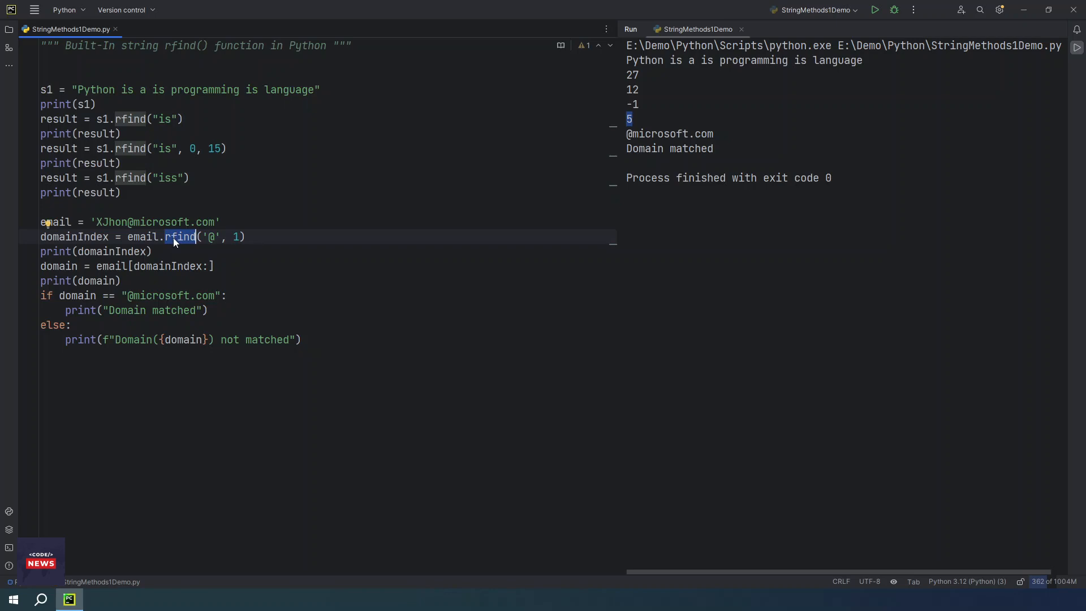
pyautogui.moveTo(130, 281)
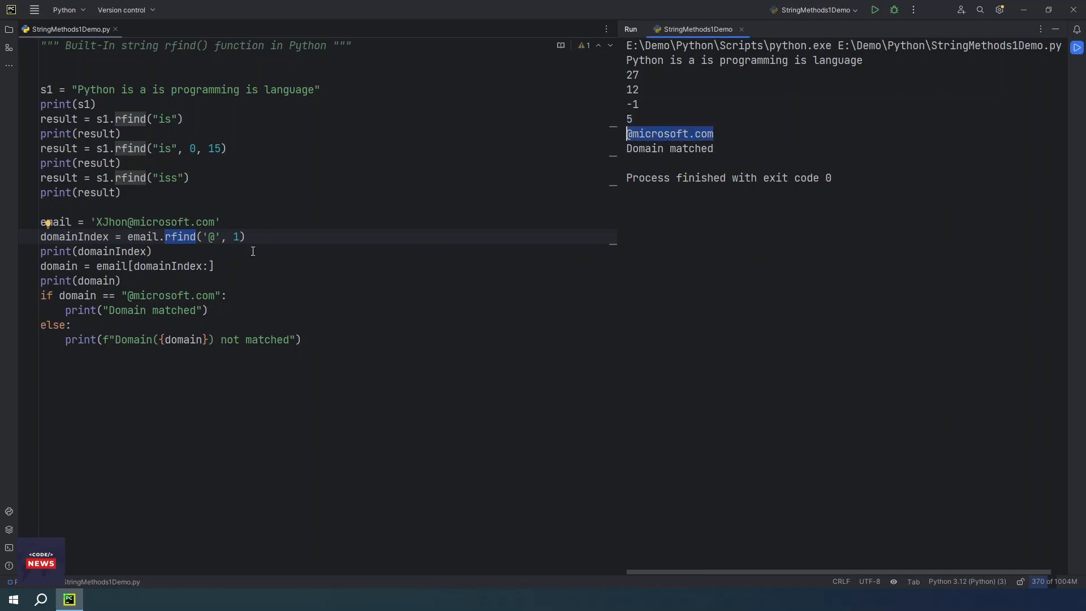
pyautogui.moveTo(187, 275)
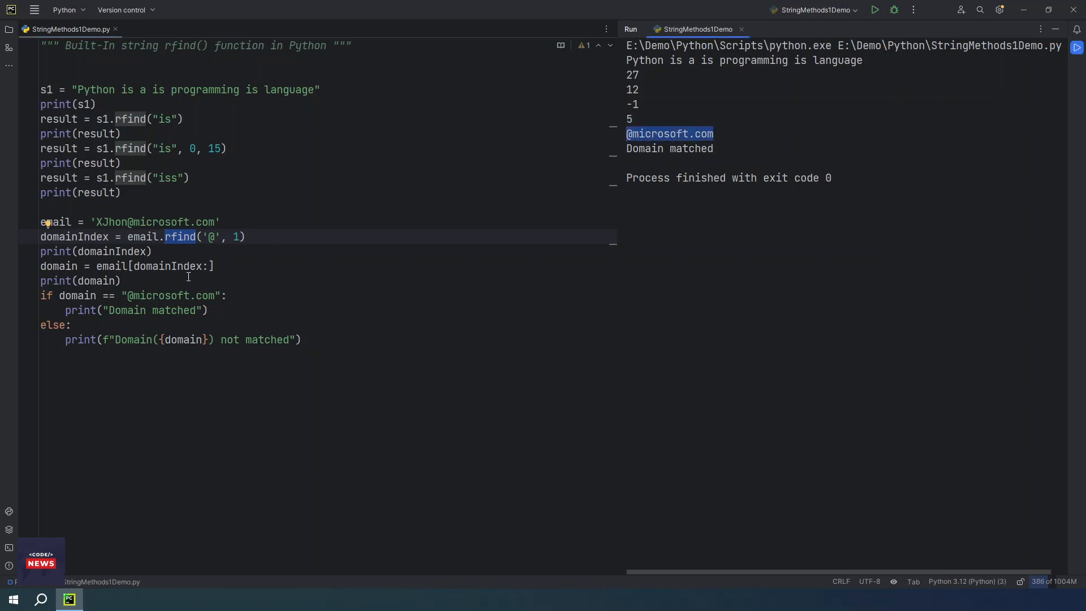
pyautogui.doubleClick(166, 266)
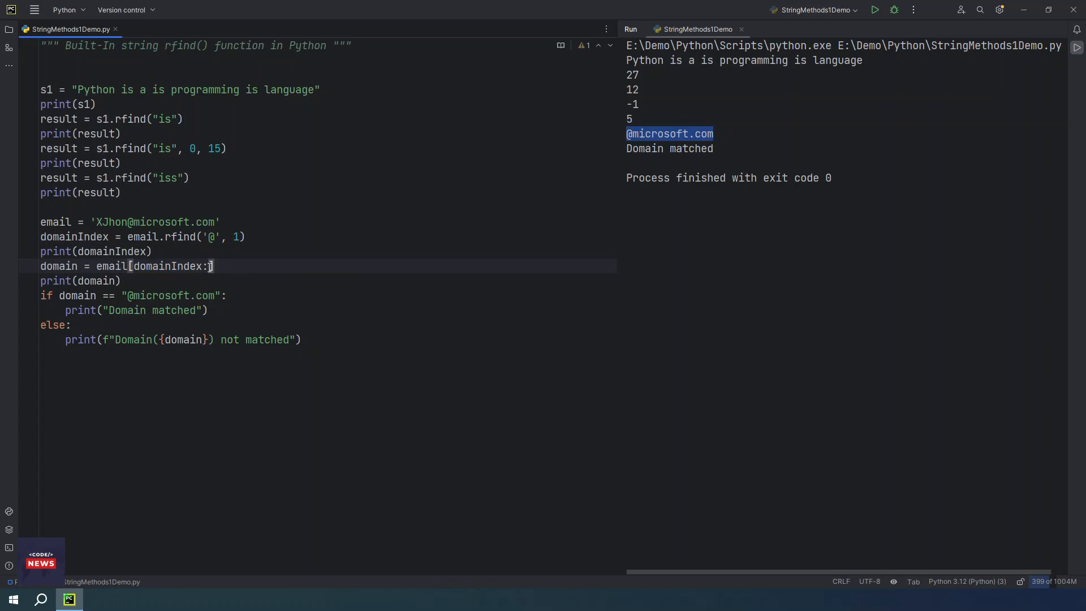
pyautogui.doubleClick(168, 266)
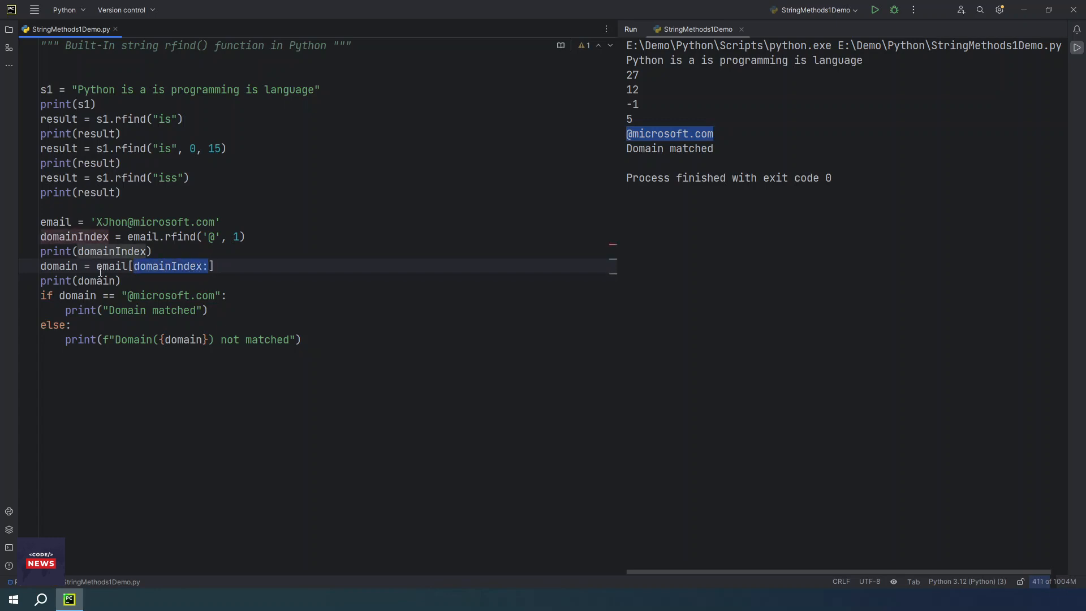
pyautogui.click(52, 222)
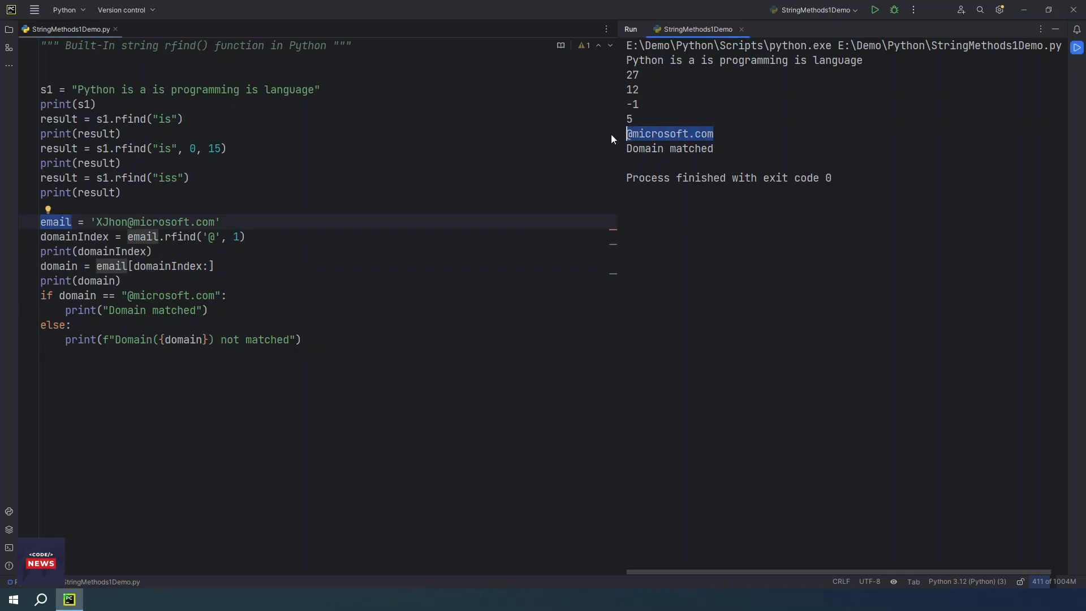
pyautogui.click(78, 295)
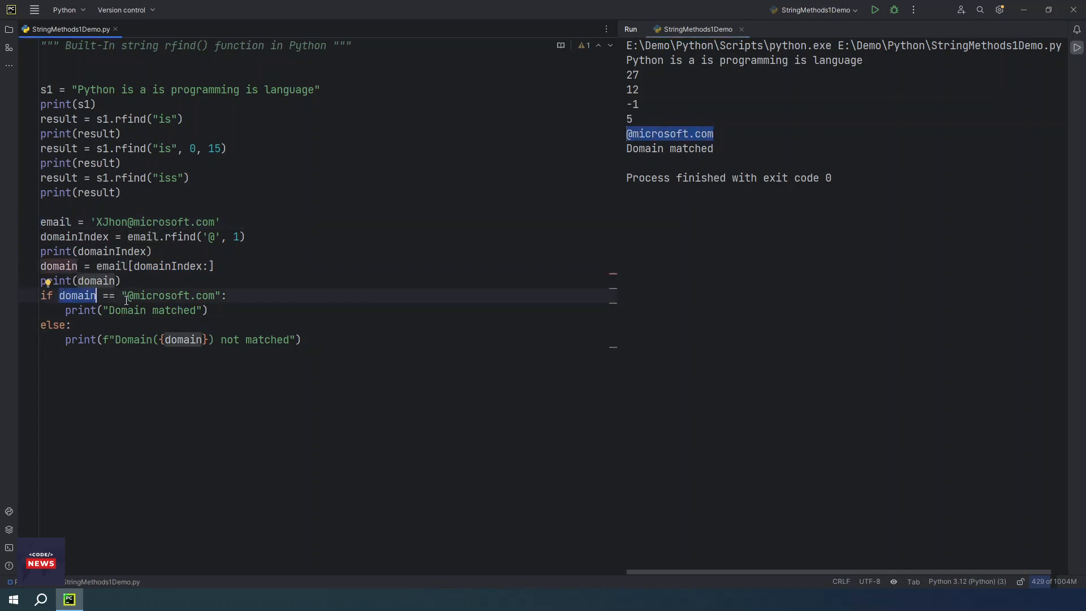
pyautogui.doubleClick(170, 295)
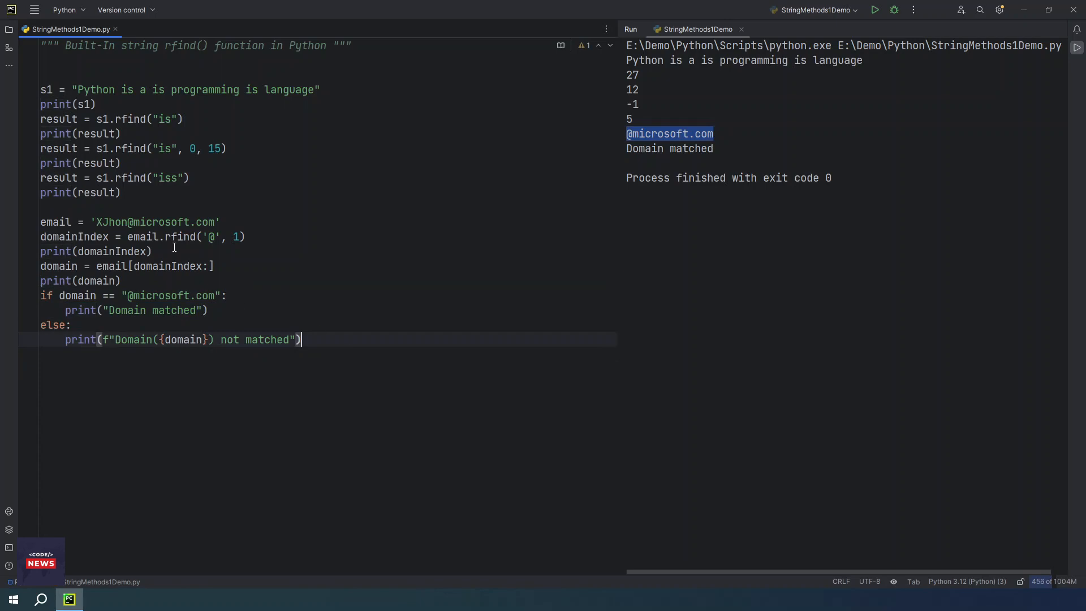
pyautogui.write('gmail')
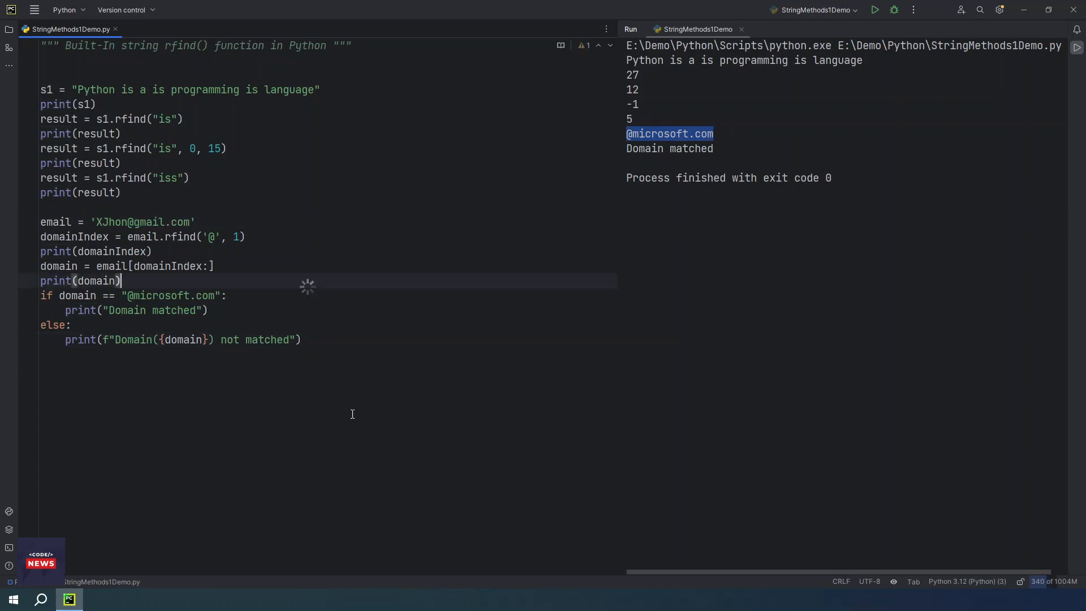
pyautogui.click(873, 9)
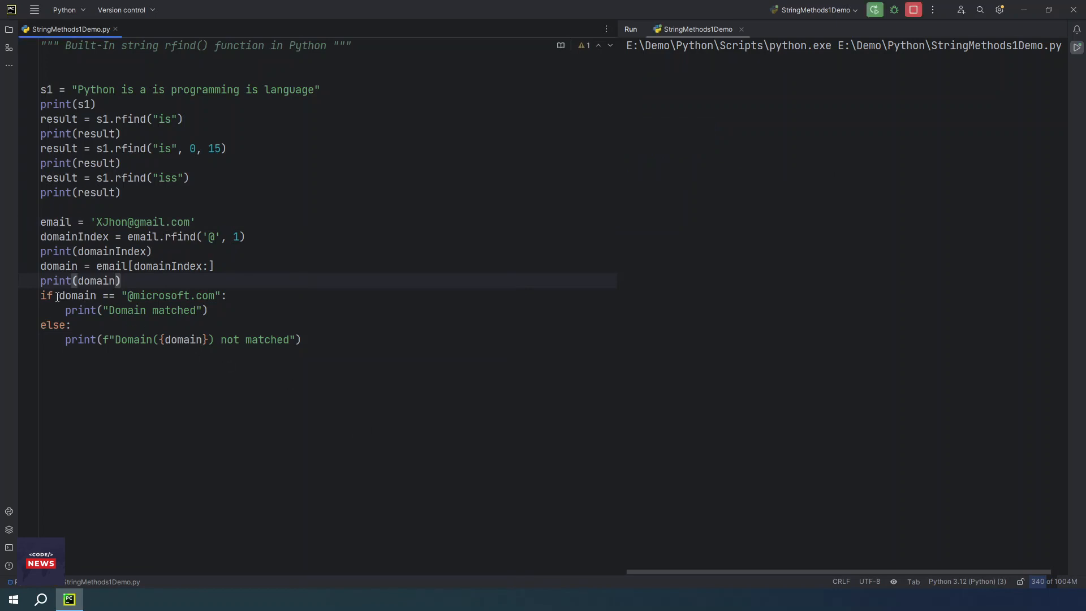
pyautogui.click(874, 10)
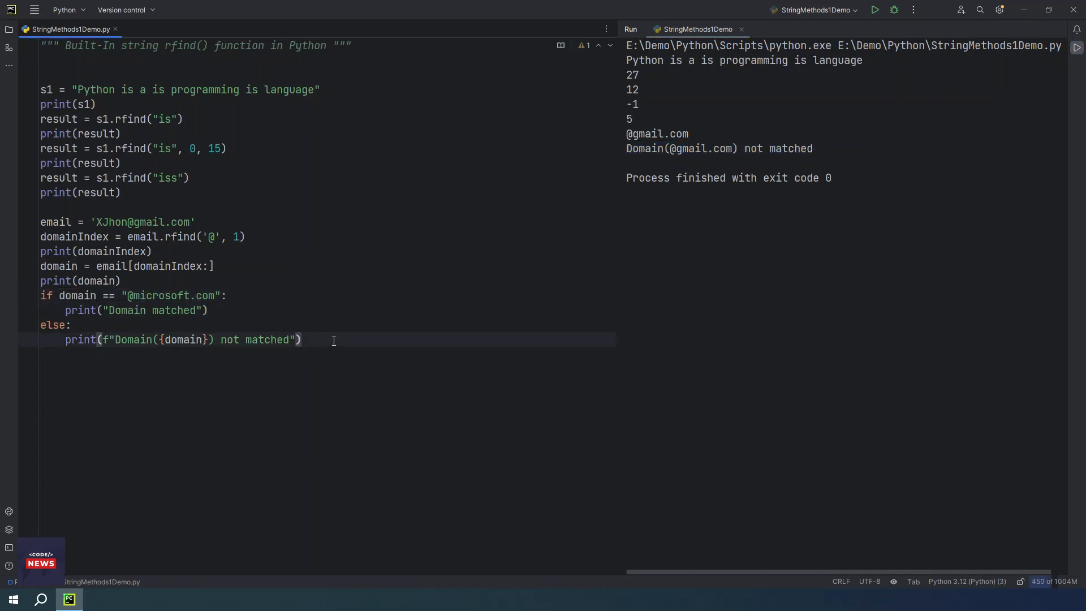
pyautogui.moveTo(39, 222); pyautogui.dragTo(300, 339)
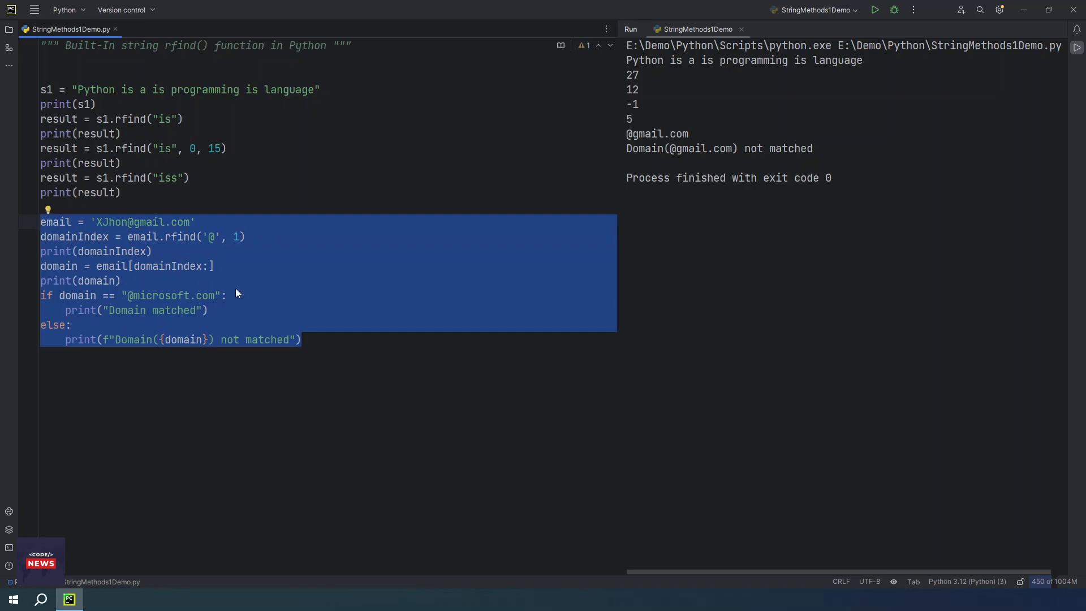